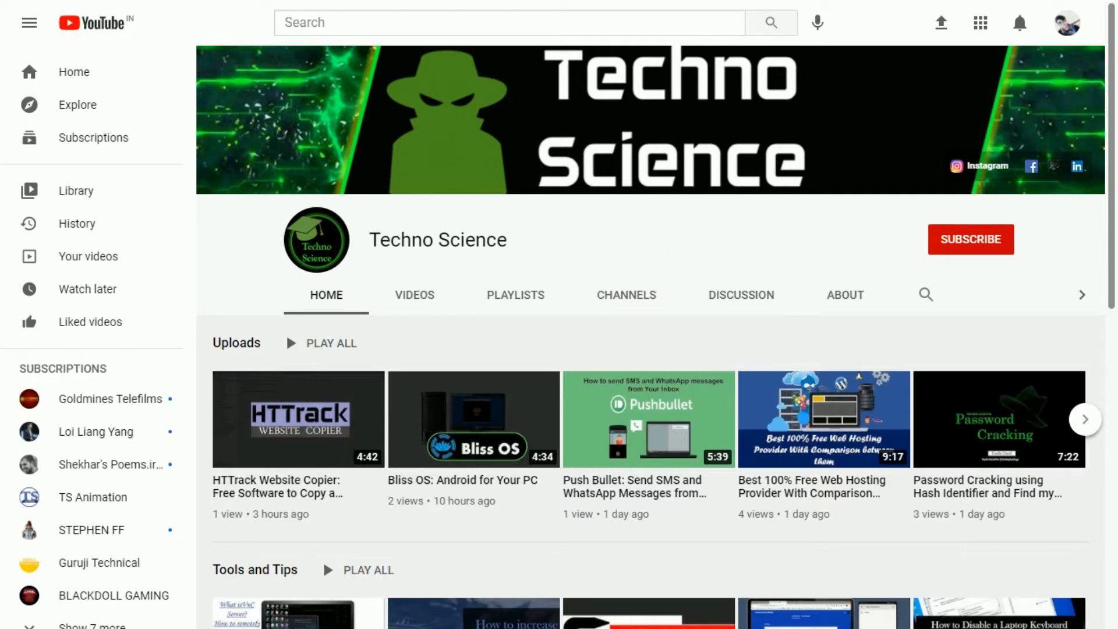
# - Follow the channel's website link to the TechnoScience blog homepage
pyautogui.click(972, 240)
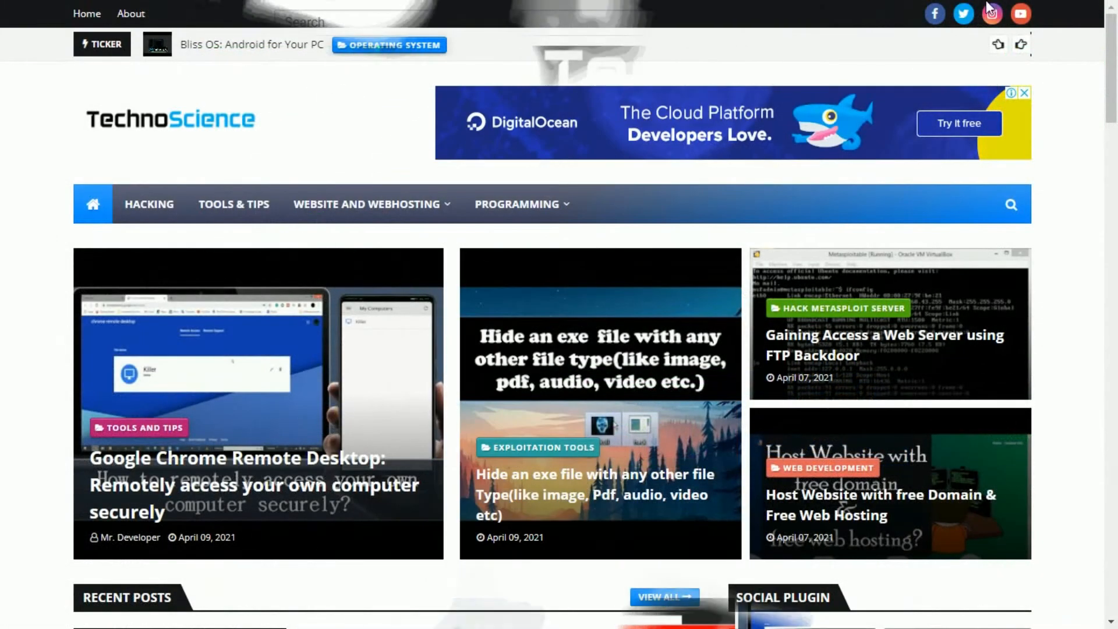
# - Scroll down through the TechnoScience homepage's recent posts
pyautogui.scroll(-3)
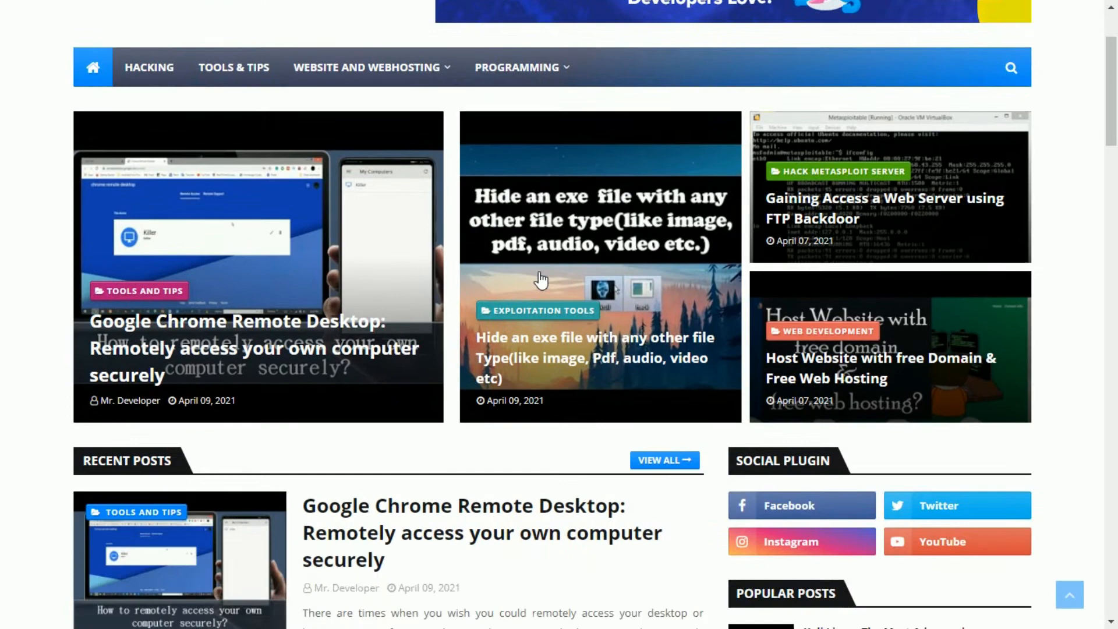
pyautogui.scroll(-3)
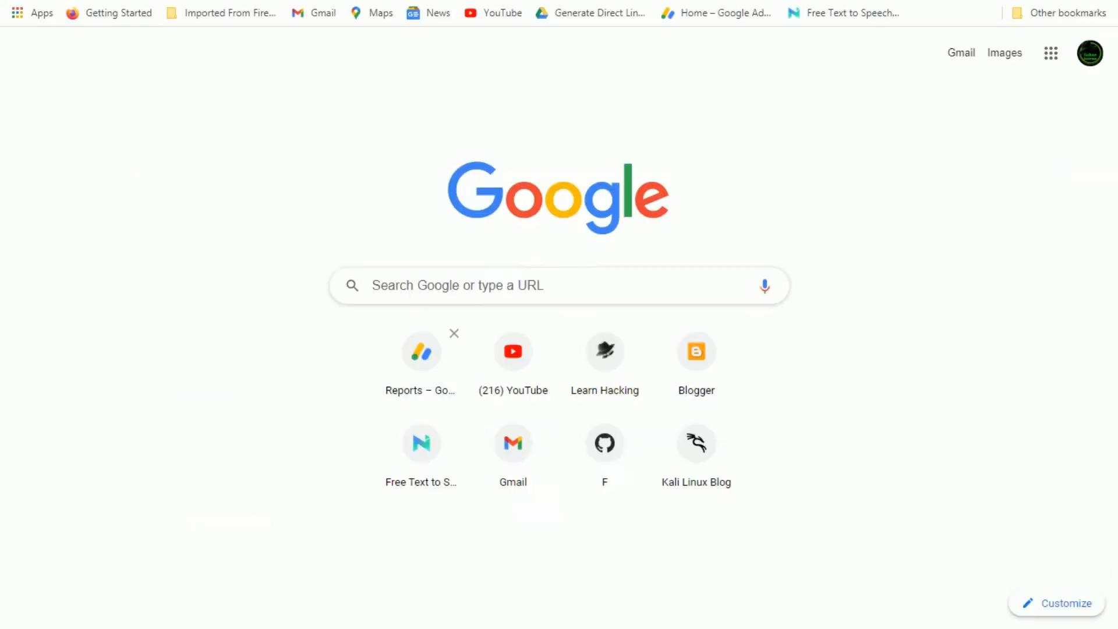
# - Search Google for 'dex2jar download' and download the dex2jar-2.0 zip from SourceForge
pyautogui.write('dex2jar download')
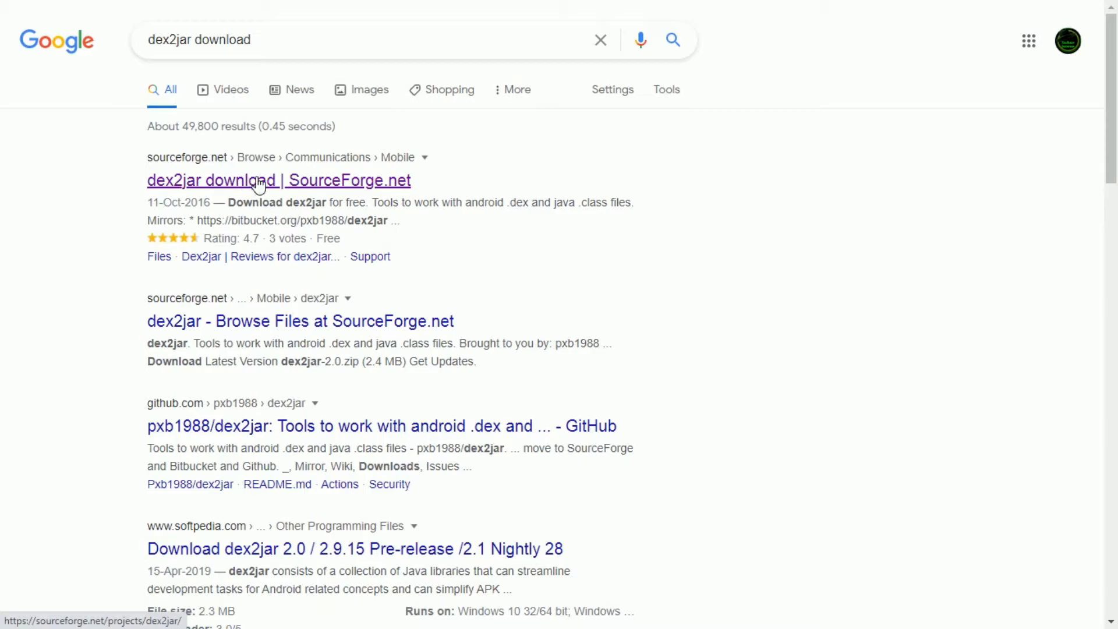
pyautogui.click(261, 181)
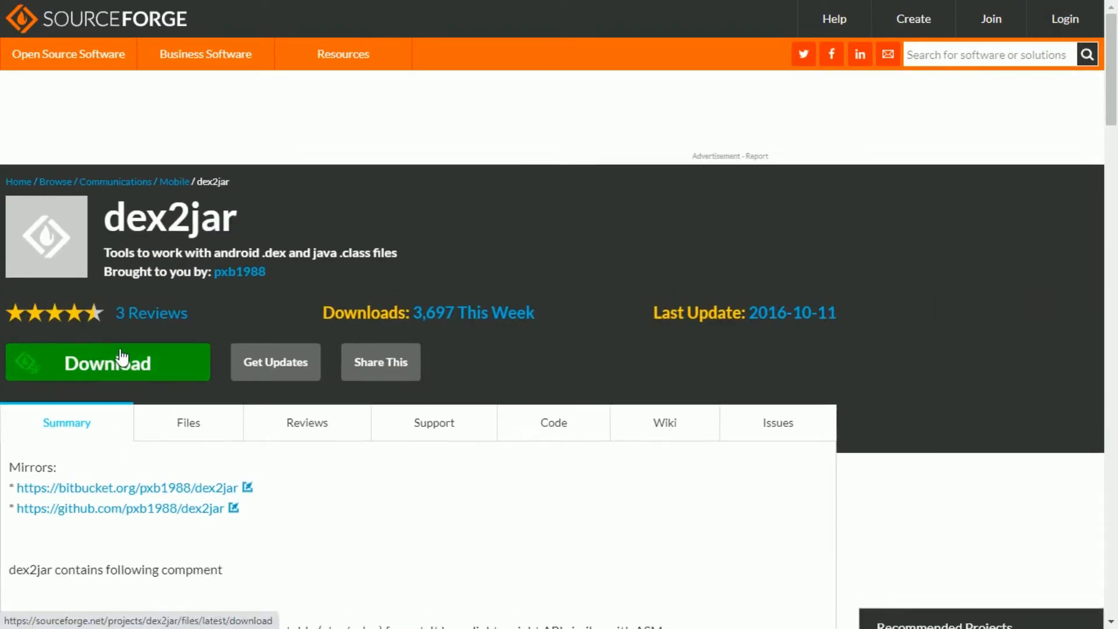
pyautogui.click(107, 361)
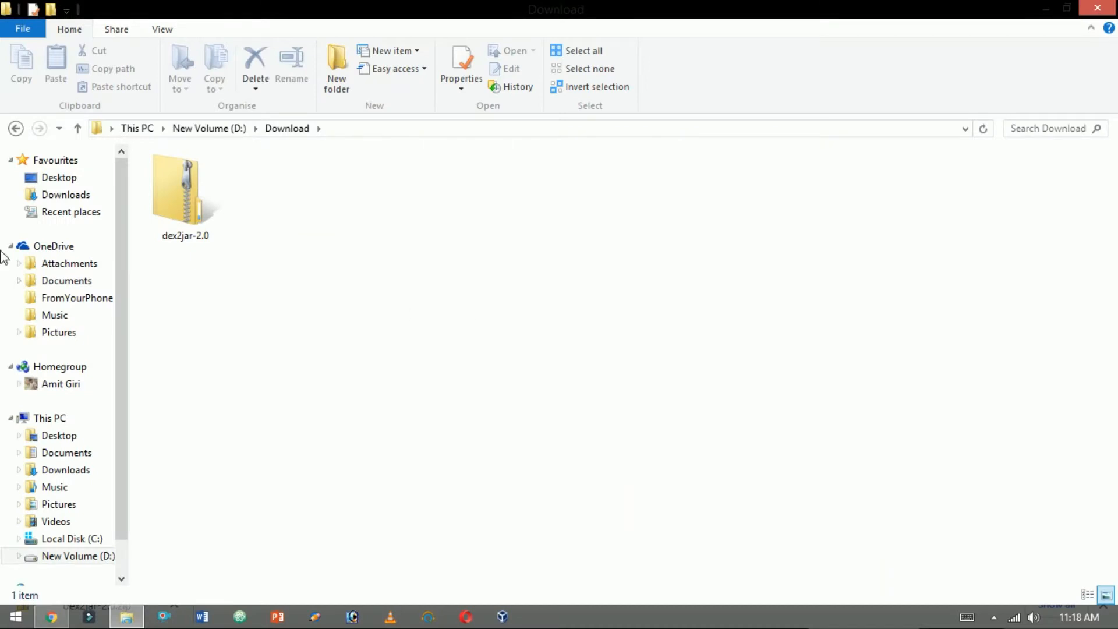
# - Extract dex2jar-2.0.zip into D:\Download\dex2jar-2.0
pyautogui.rightClick(180, 187)
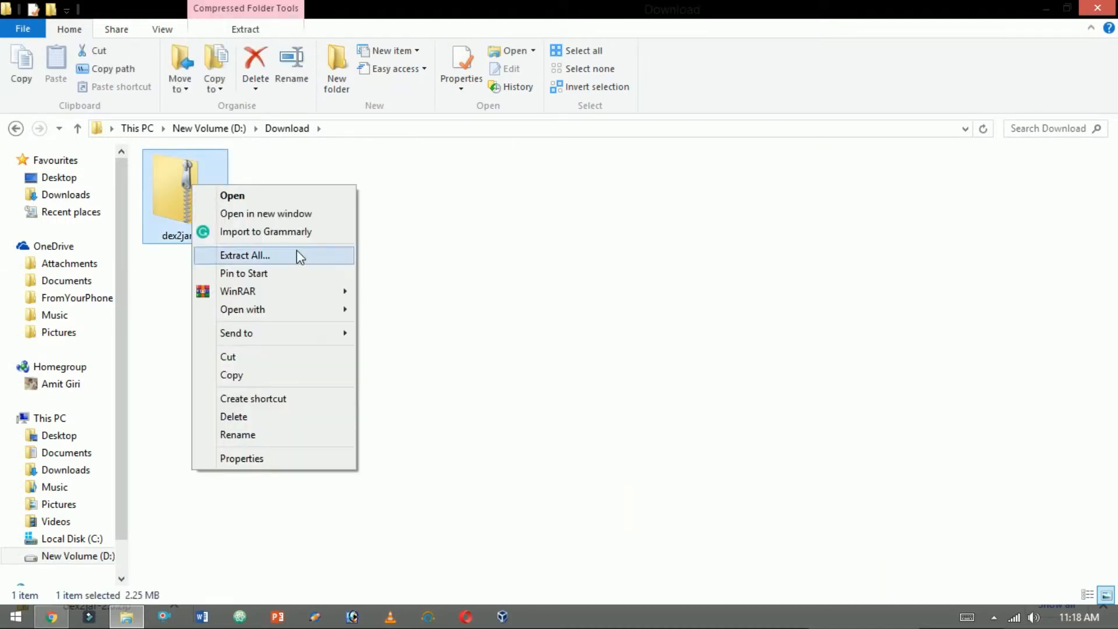
pyautogui.click(245, 255)
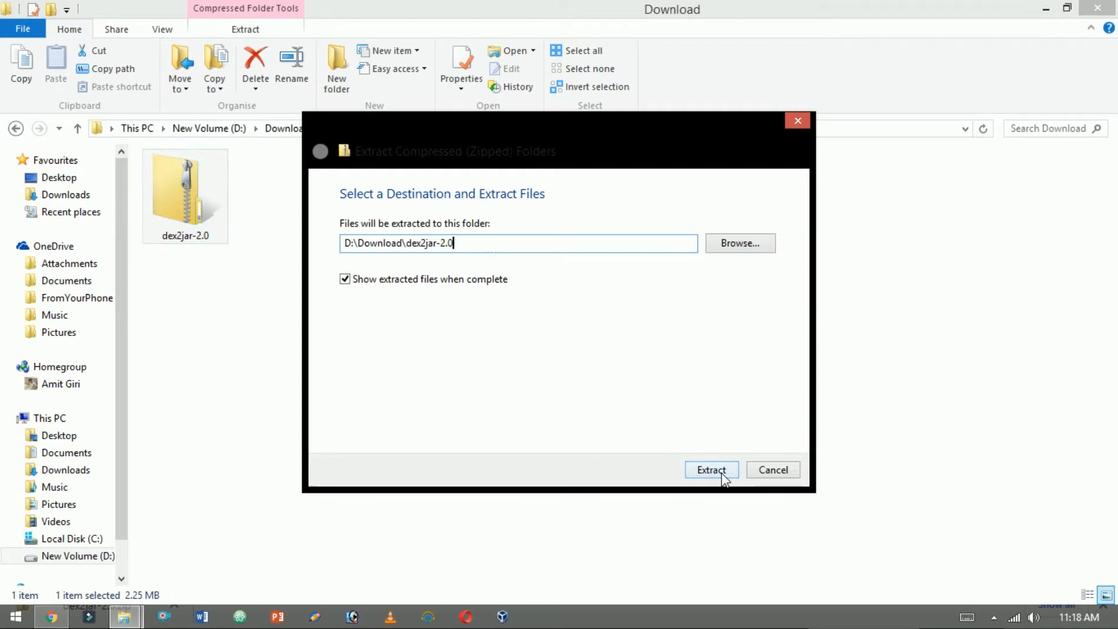
pyautogui.click(711, 470)
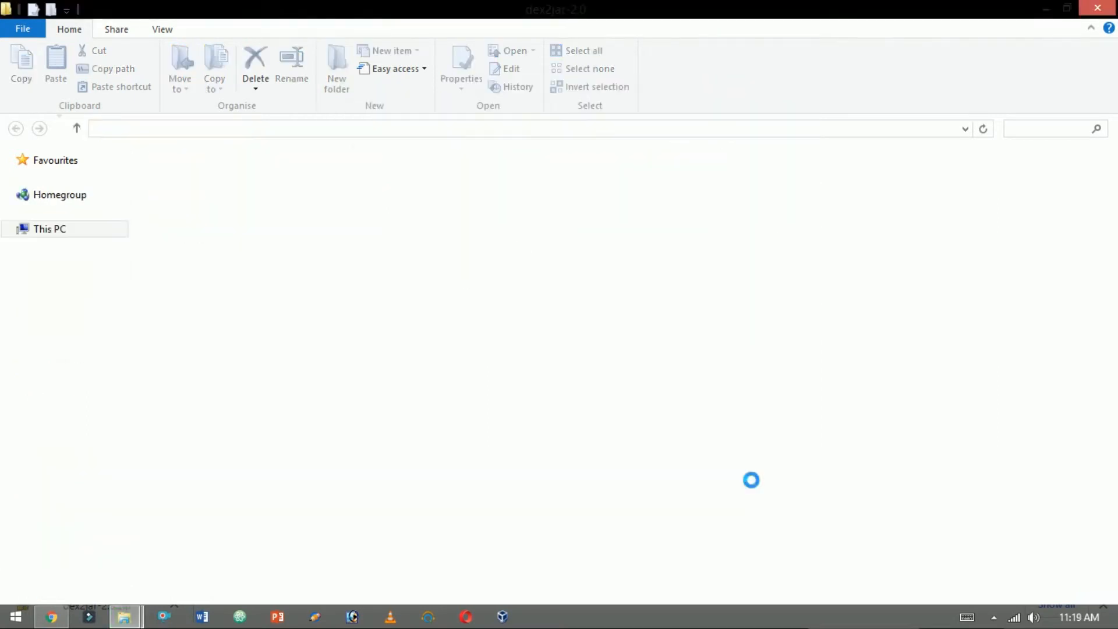
# - Enter the inner dex2jar-2.0 tools folder and start a command prompt there
pyautogui.click(201, 179)
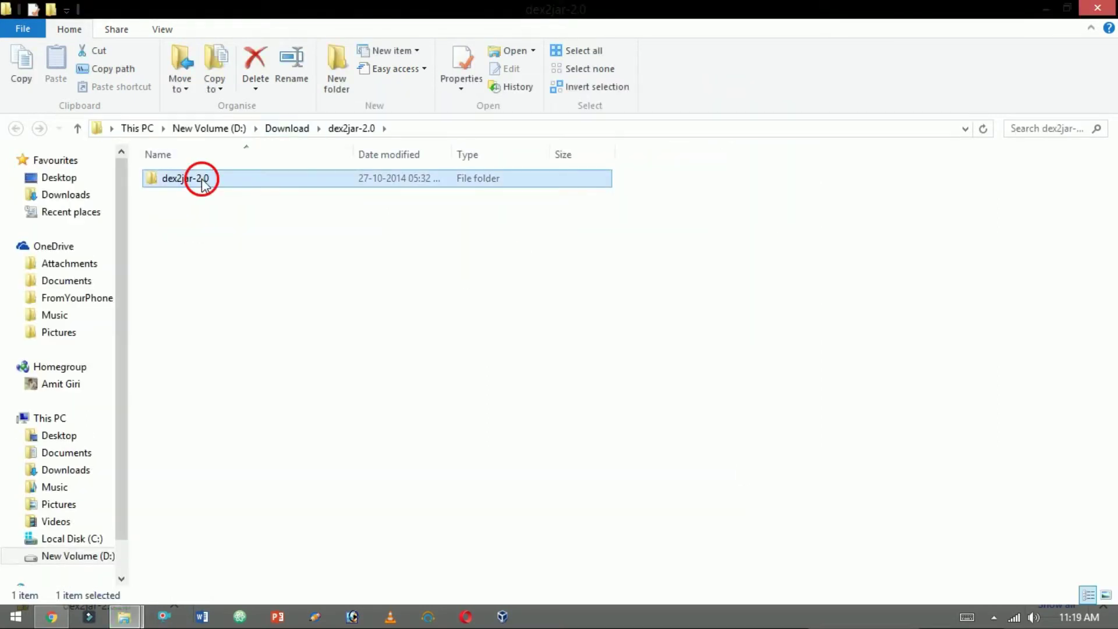
pyautogui.doubleClick(200, 179)
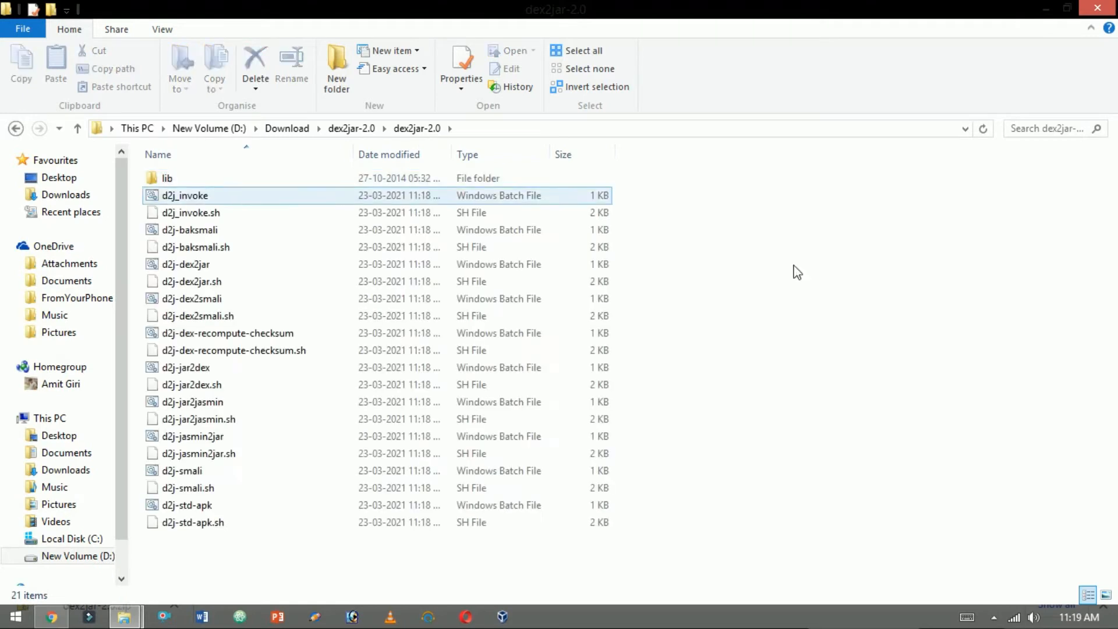
pyautogui.click(185, 265)
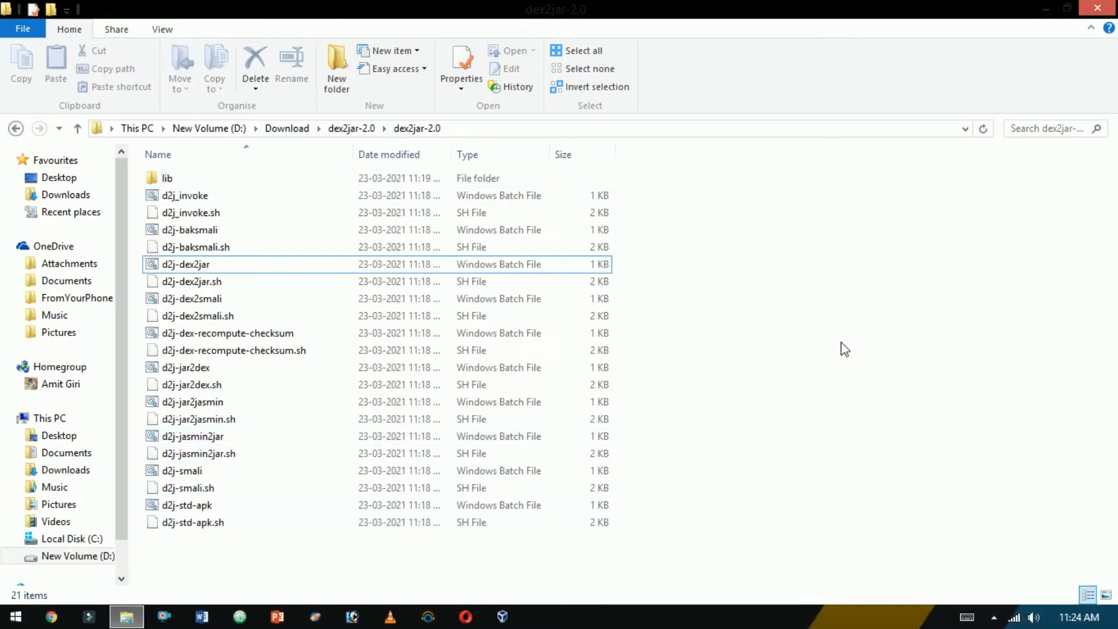
pyautogui.rightClick(843, 350)
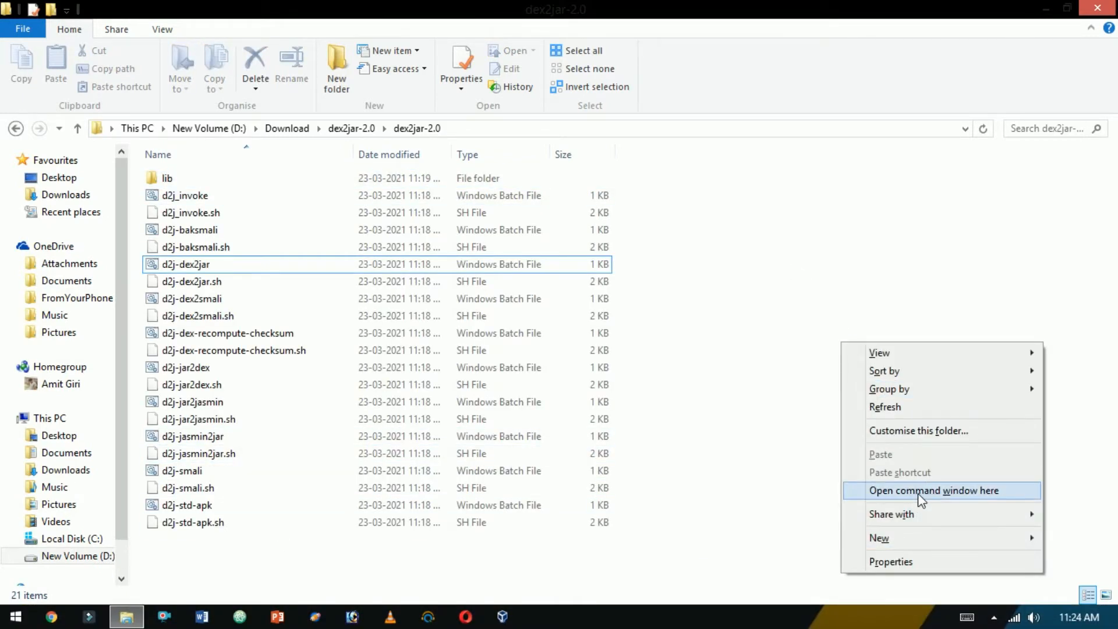
pyautogui.click(934, 491)
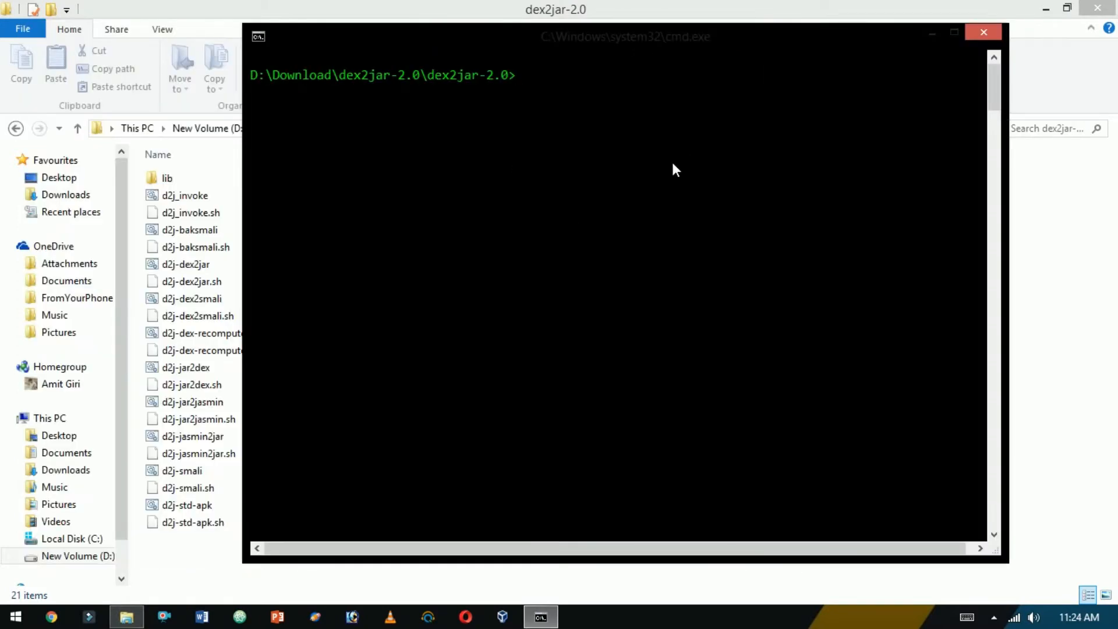
# - Run d2j-dex2jar.bat at the prompt to show the script's usage
pyautogui.write('d2')
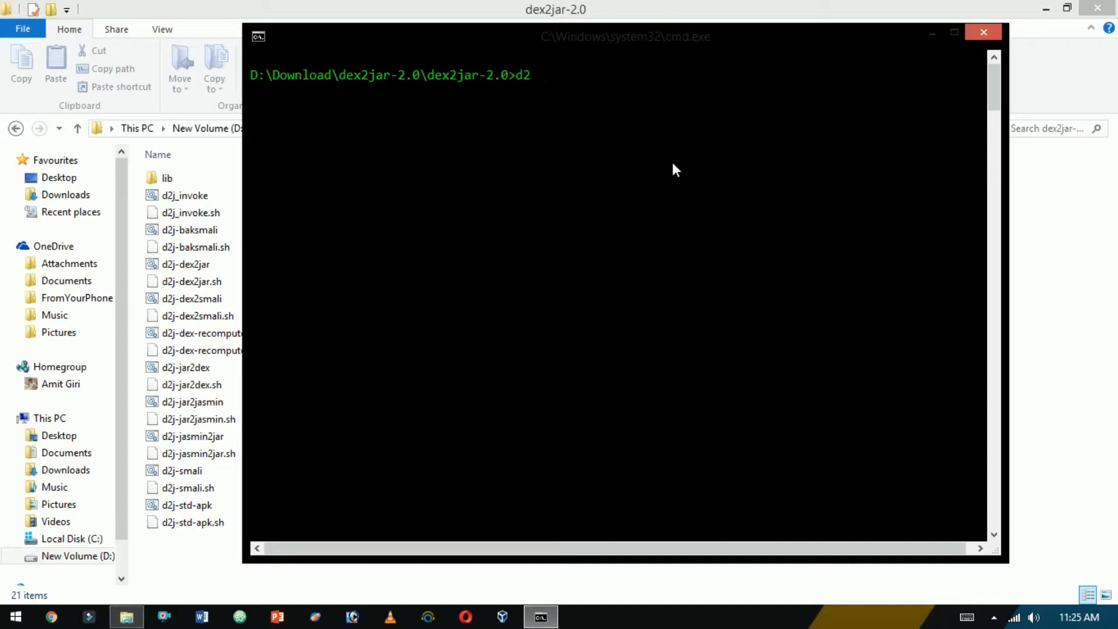
pyautogui.write('j-dex2jar.bat')
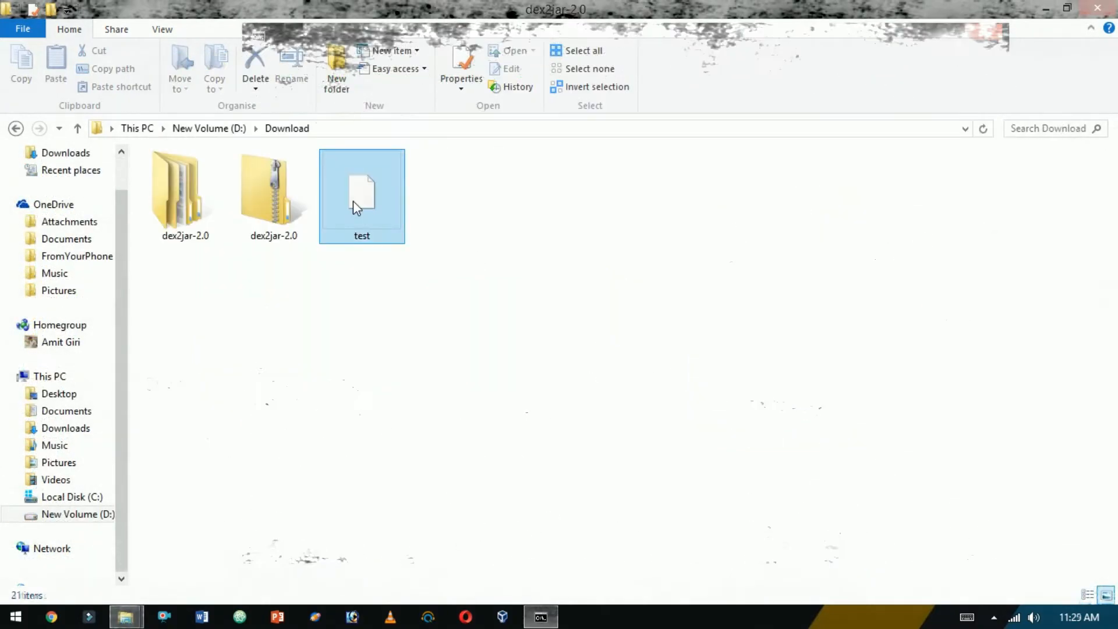
# - Copy test.apk into the dex2jar-2.0 tools folder and get a command prompt there
pyautogui.click(461, 60)
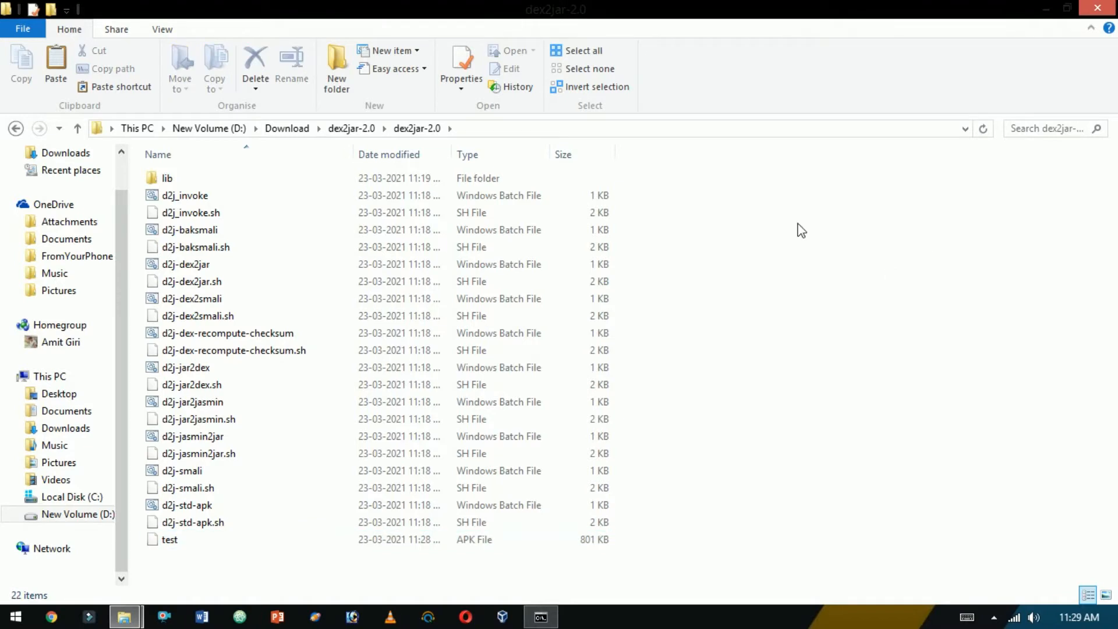
pyautogui.click(541, 618)
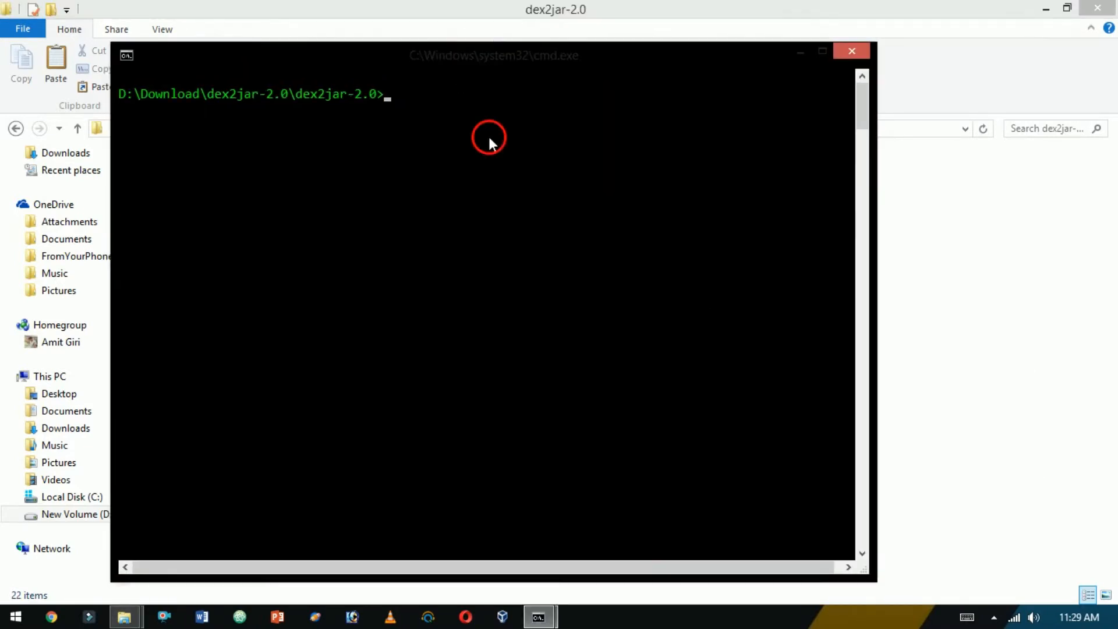
# - Run d2j-dex2jar "test.apk" to produce test-dex2jar.jar in the tools folder
pyautogui.write('d2j')
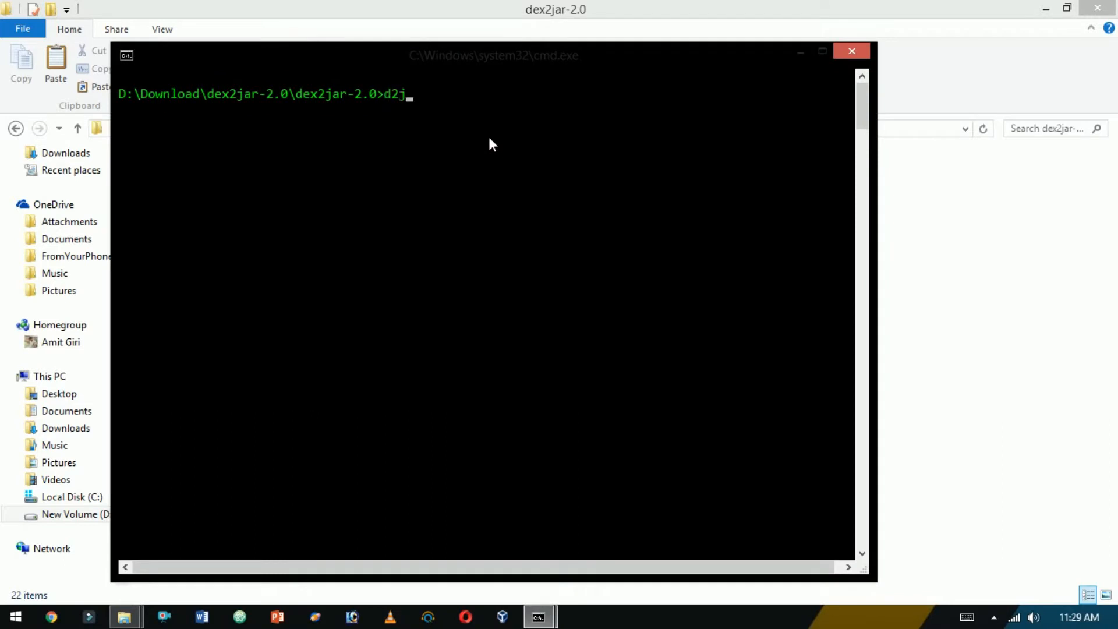
pyautogui.write('-dex2jar')
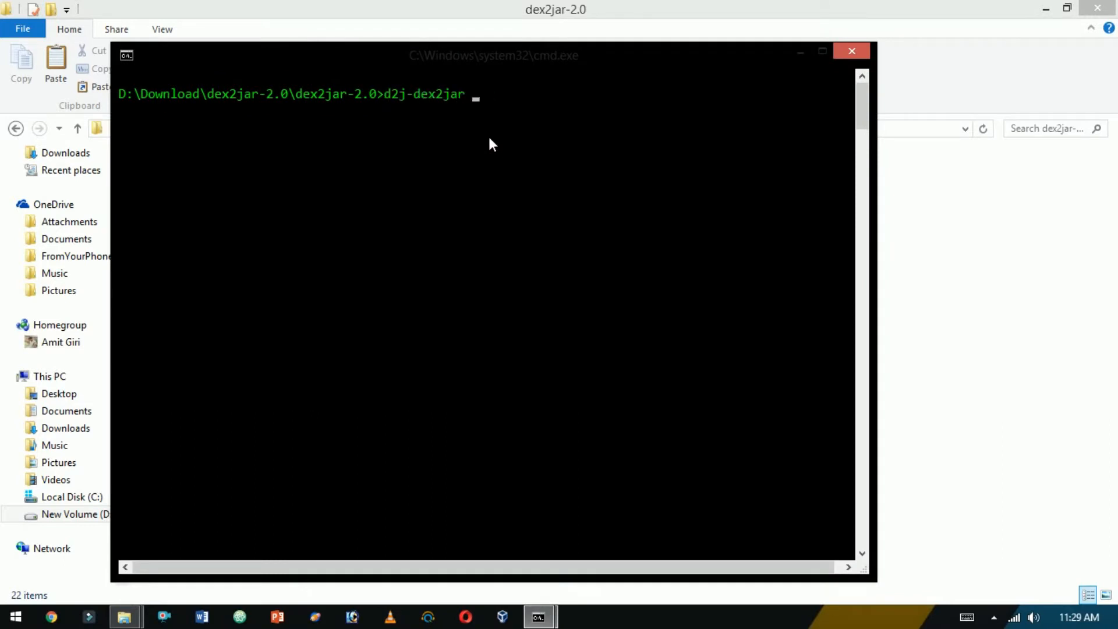
pyautogui.write('"test.apk"')
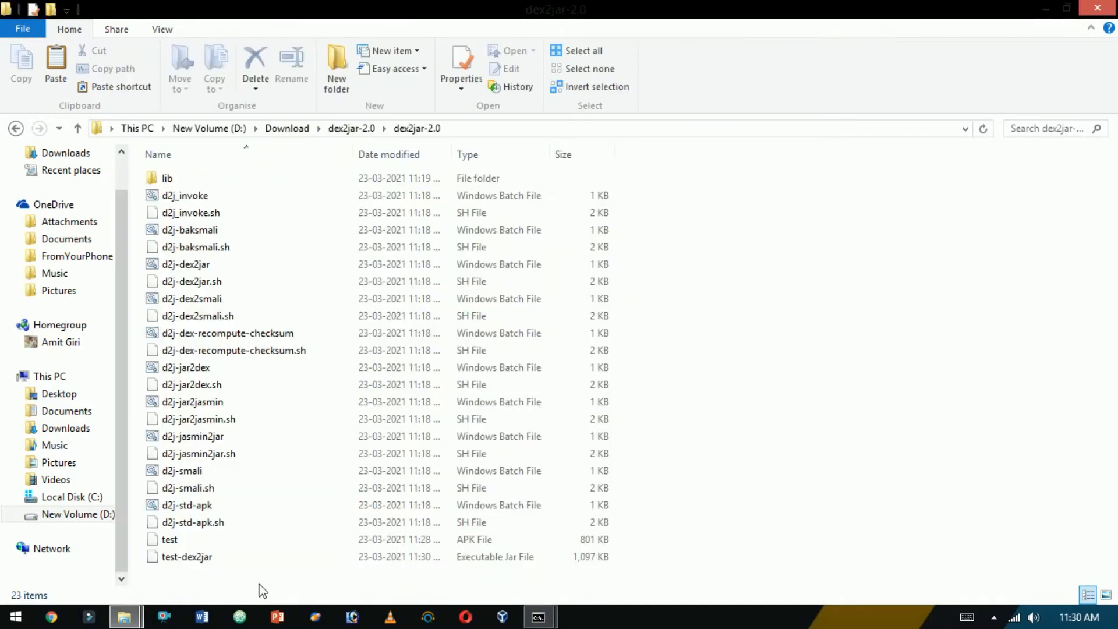
pyautogui.click(186, 557)
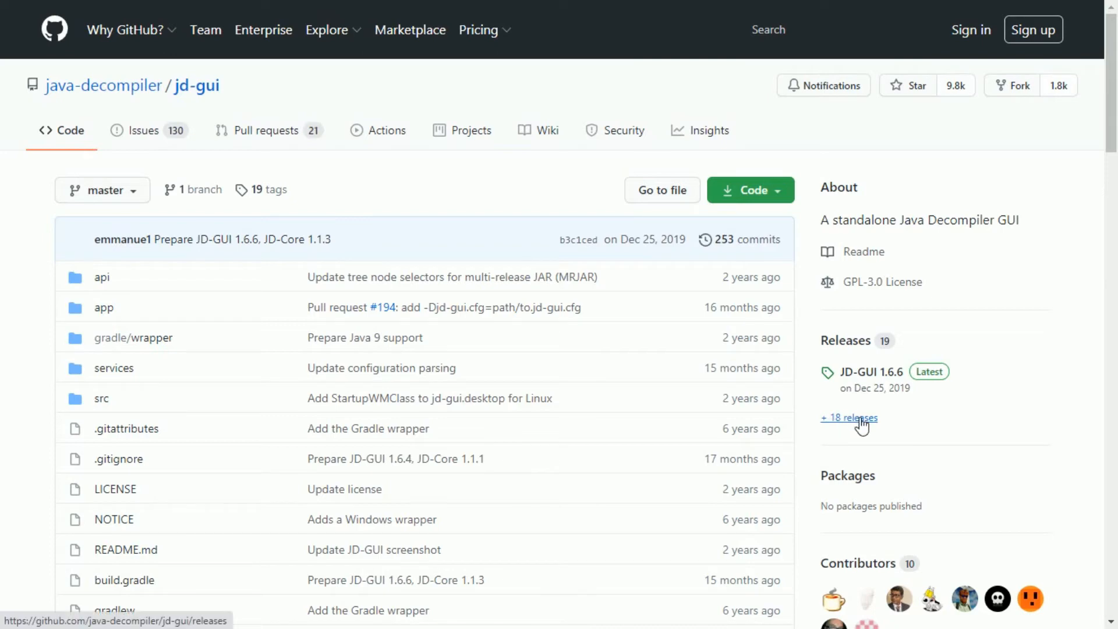
# - Download jd-gui-windows-1.6.6.zip from the JD-GUI GitHub releases list
pyautogui.click(850, 417)
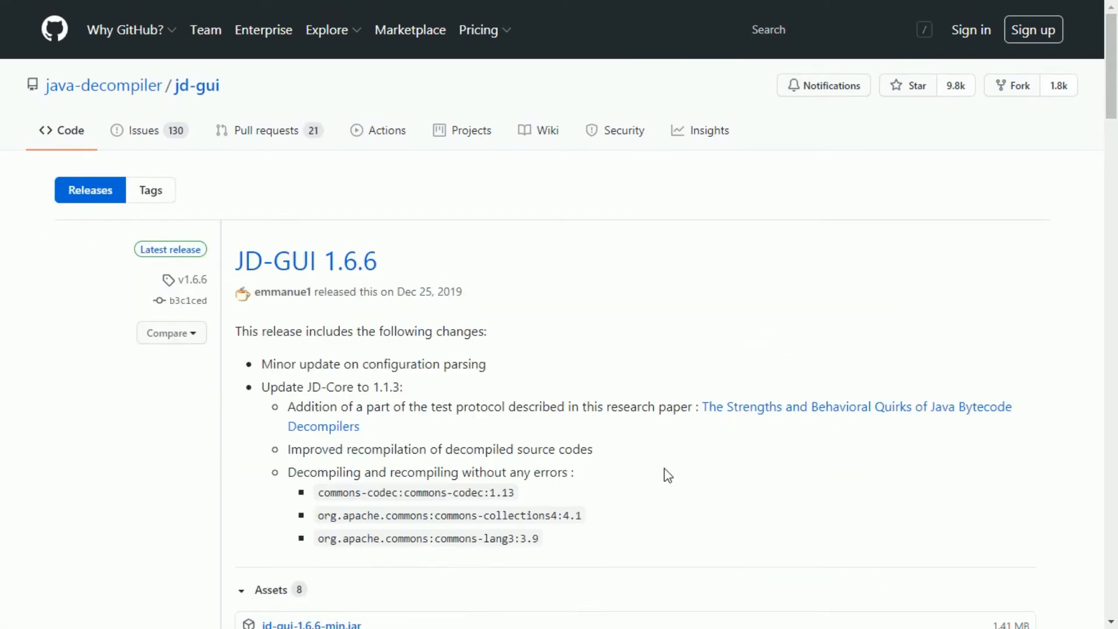
pyautogui.scroll(-3)
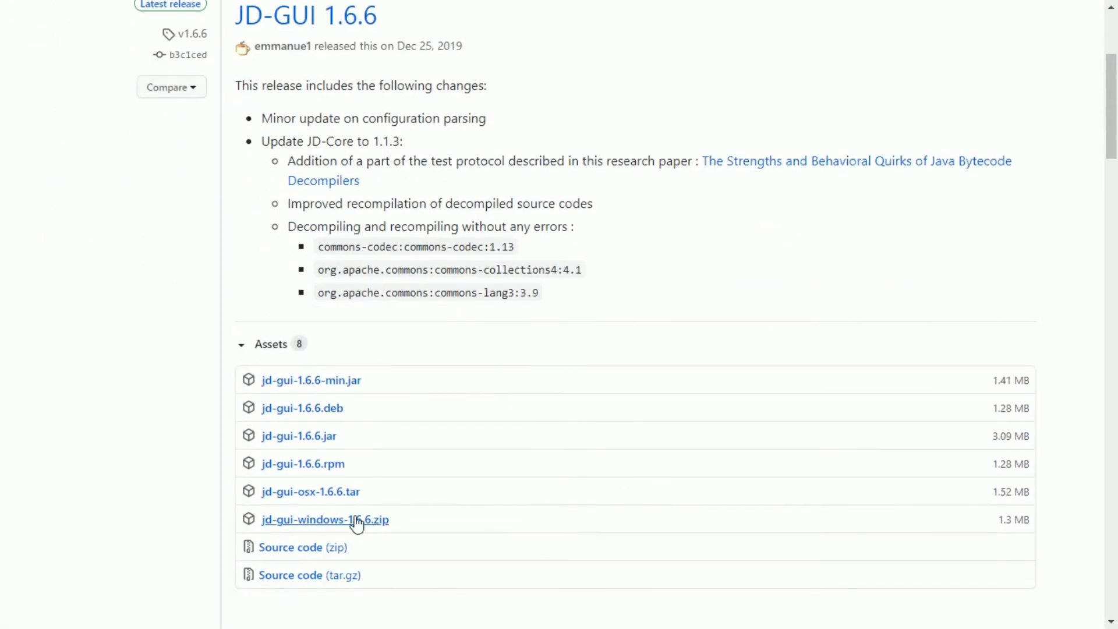
pyautogui.click(326, 520)
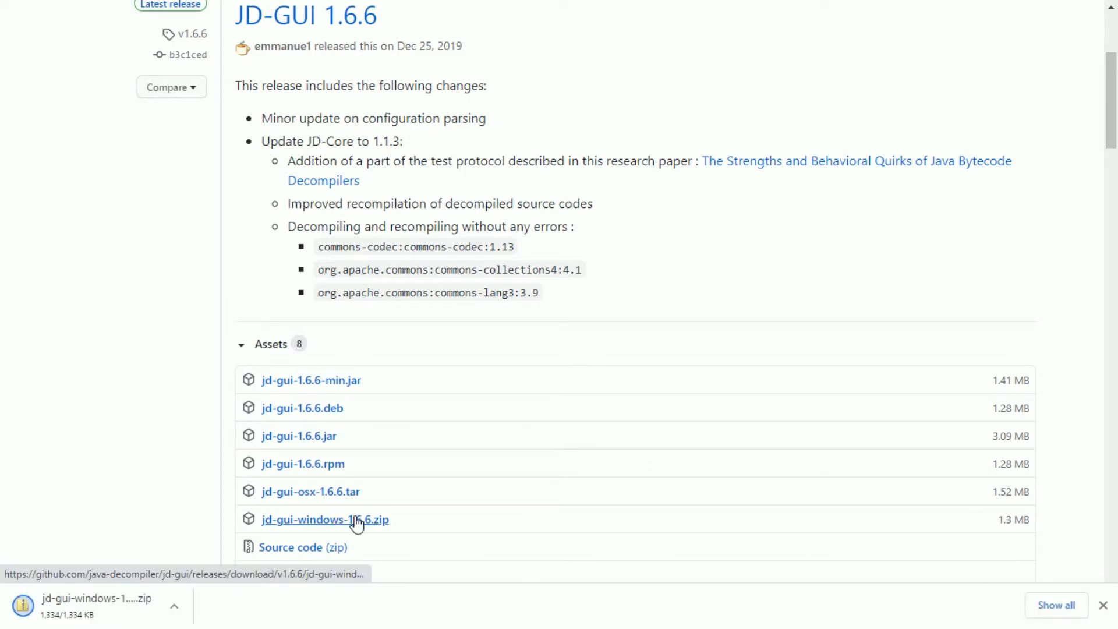
# - Extract the zip into a jd-gui-windows-1.6.6 folder in Download and enter it
pyautogui.click(177, 606)
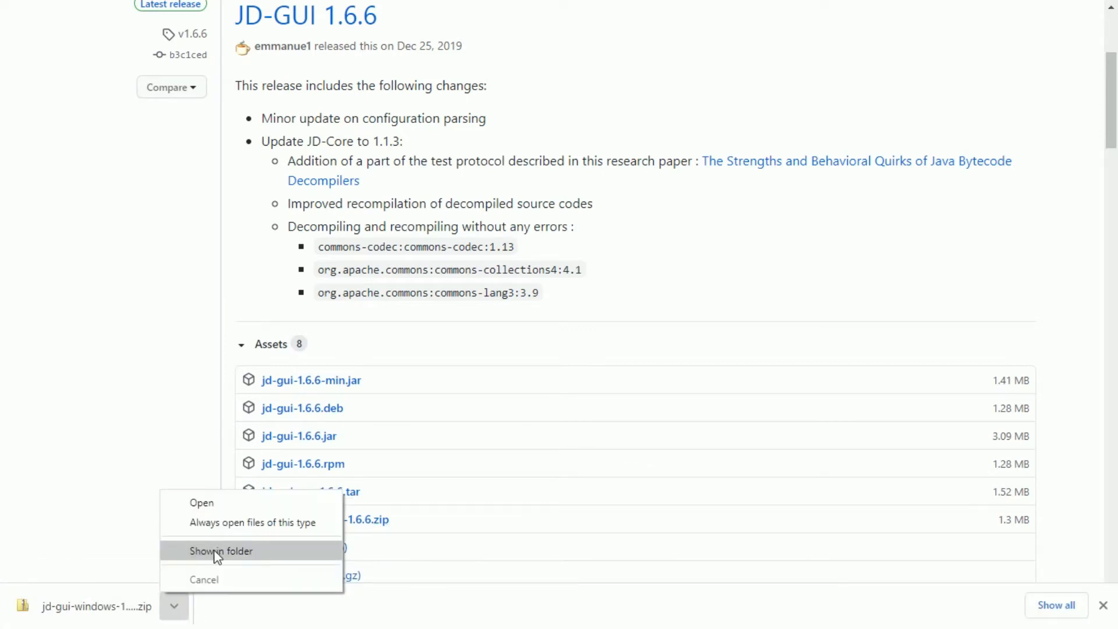
pyautogui.click(222, 551)
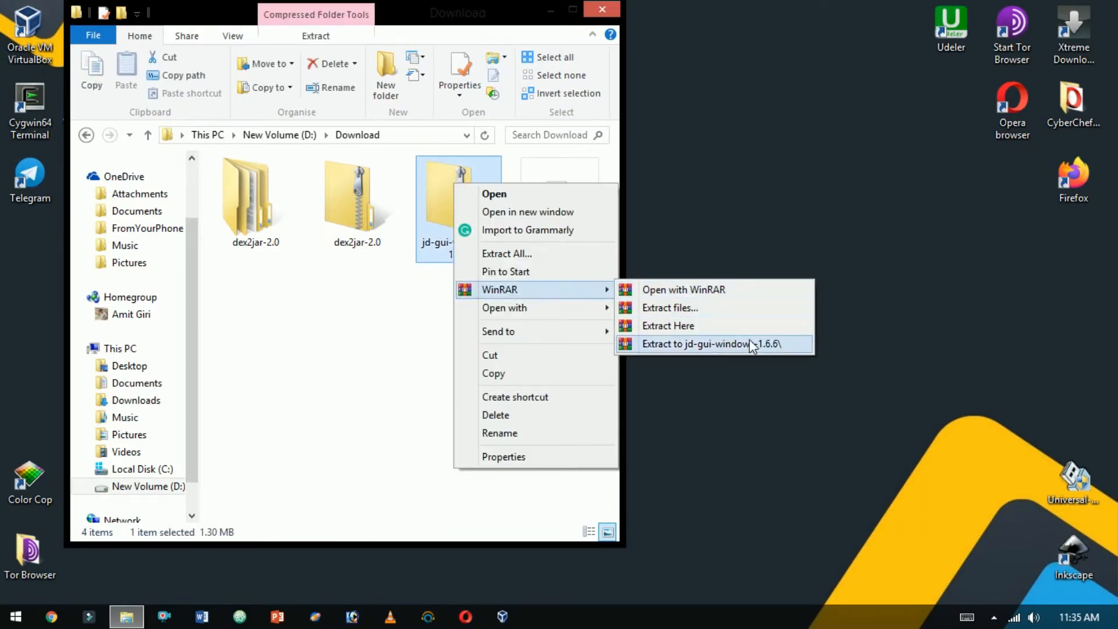
pyautogui.click(727, 344)
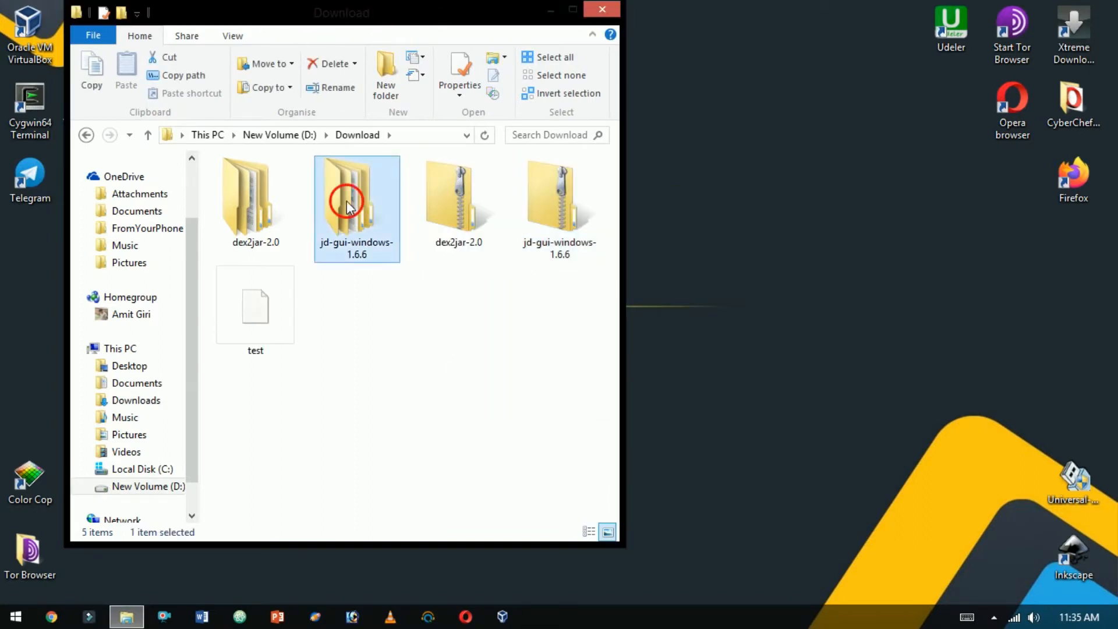
pyautogui.doubleClick(356, 207)
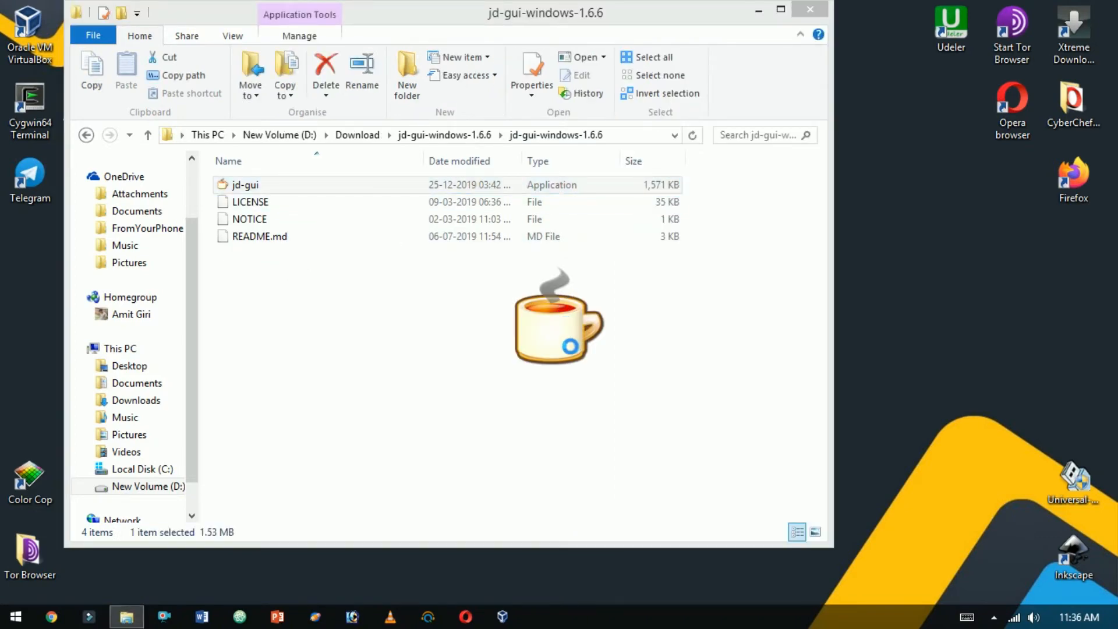
# - Launch jd-gui.exe, load test-dex2jar.jar and view decompiled android.support.annotation classes like BoolRes
pyautogui.doubleClick(242, 184)
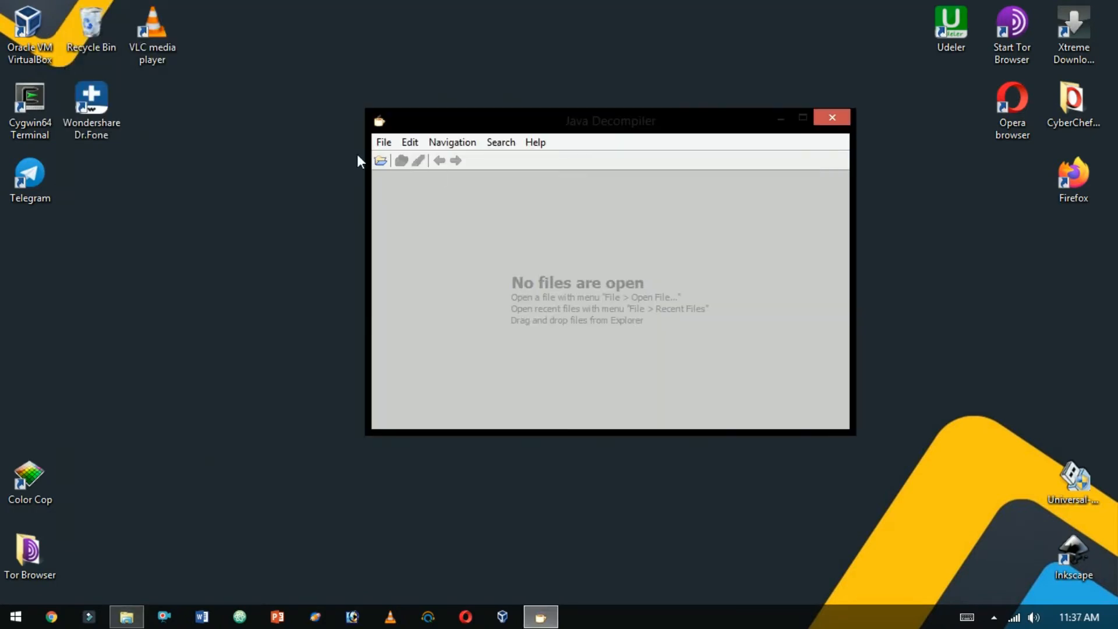
pyautogui.click(381, 161)
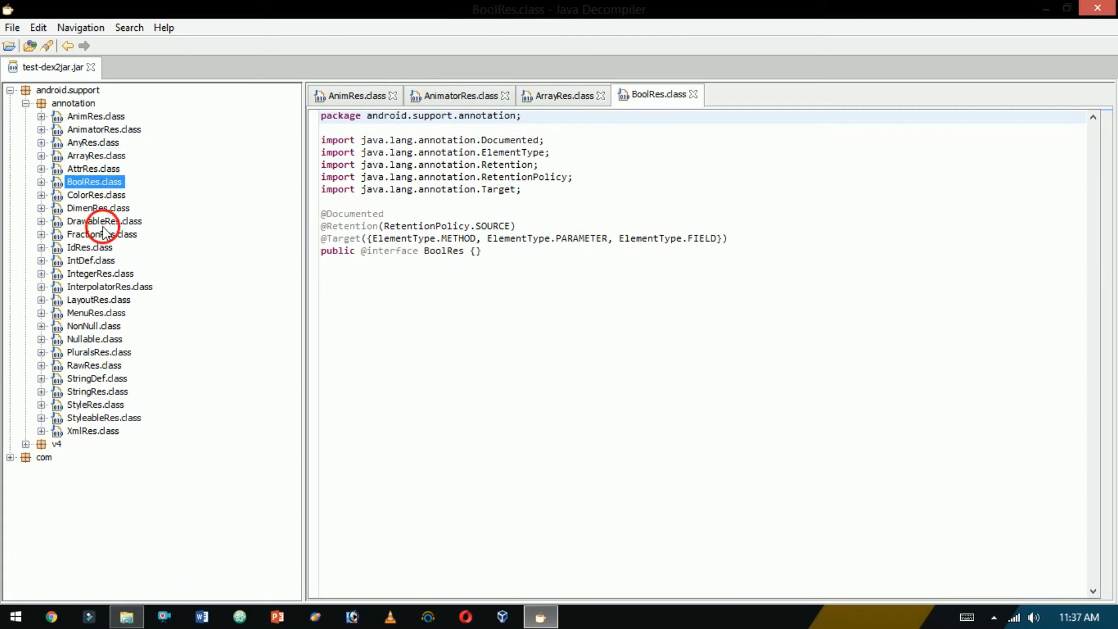
pyautogui.doubleClick(98, 392)
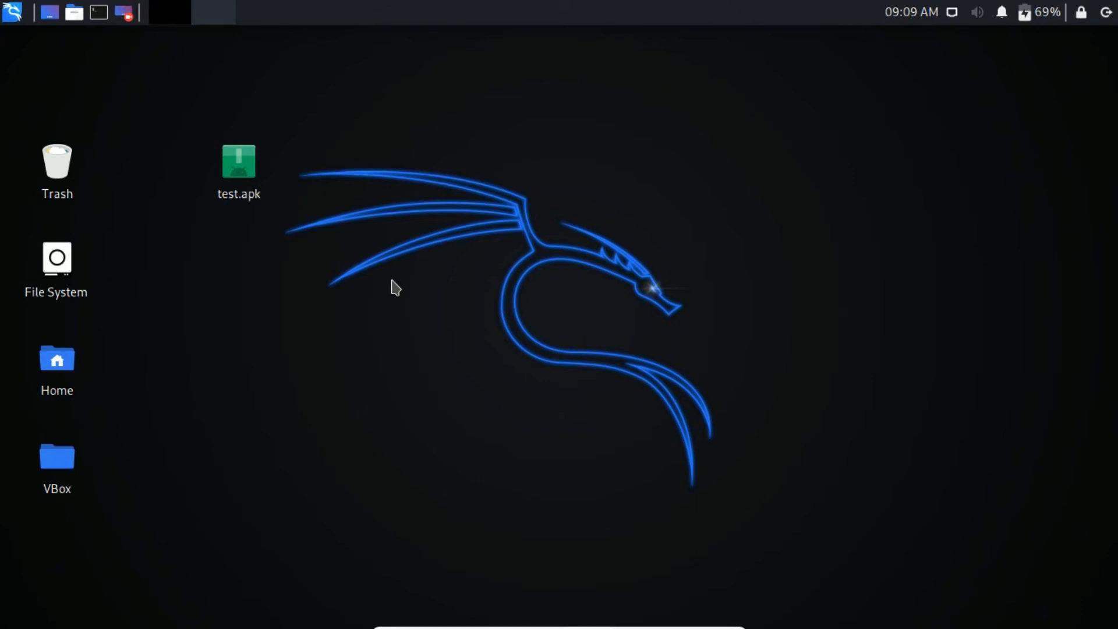
pyautogui.moveTo(379, 286)
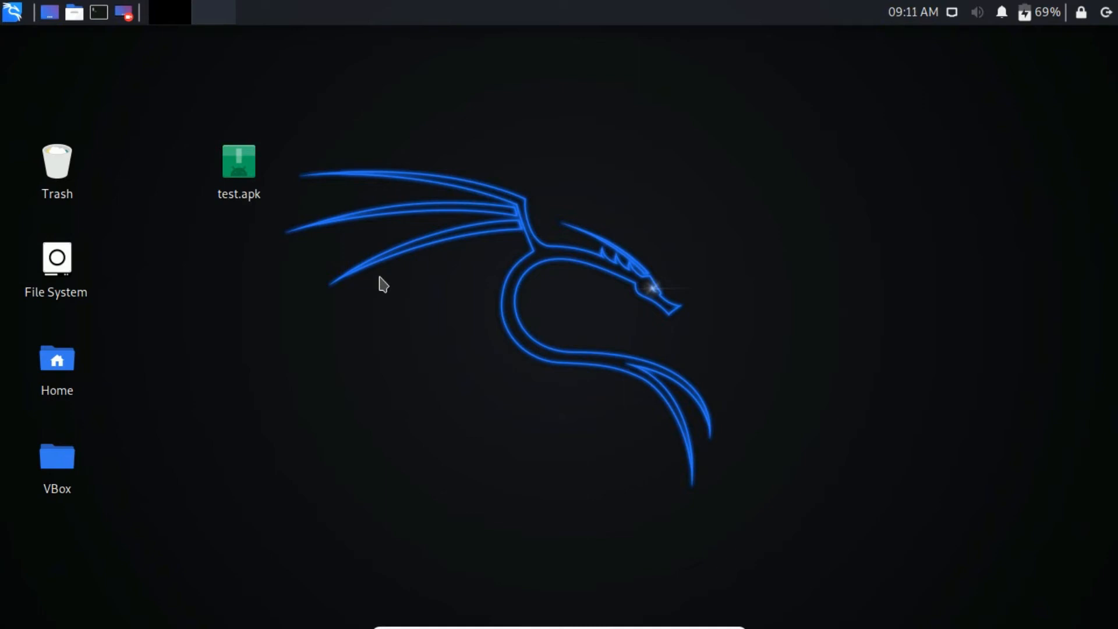
# - Start dex2jar from Kali's 07 - Reverse Engineering menu to show its usage help, then clear the terminal
pyautogui.click(16, 15)
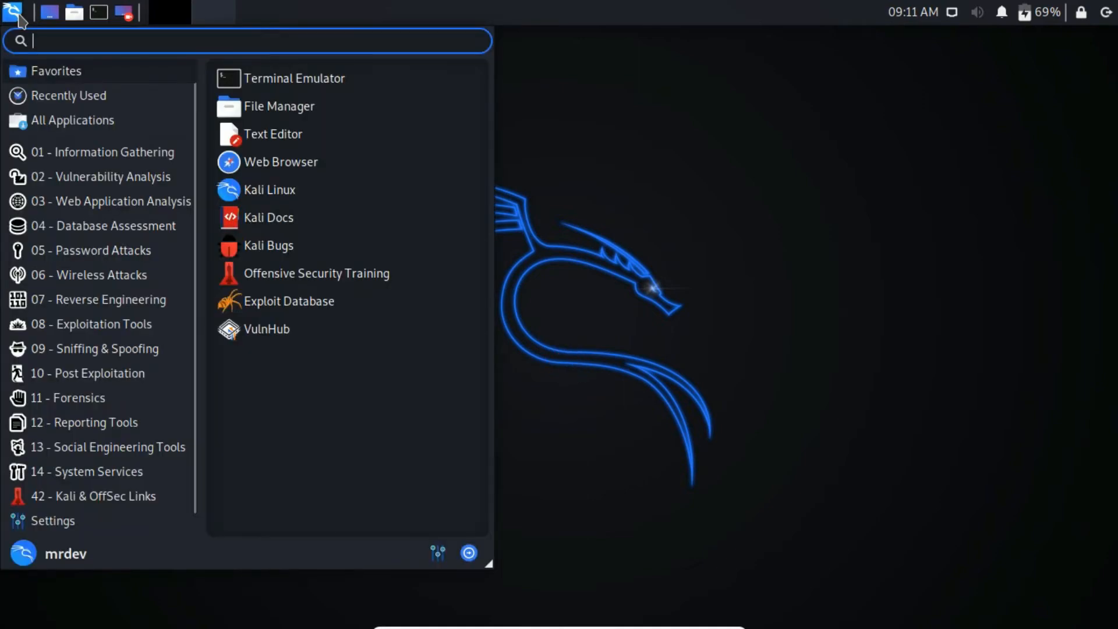
pyautogui.click(99, 300)
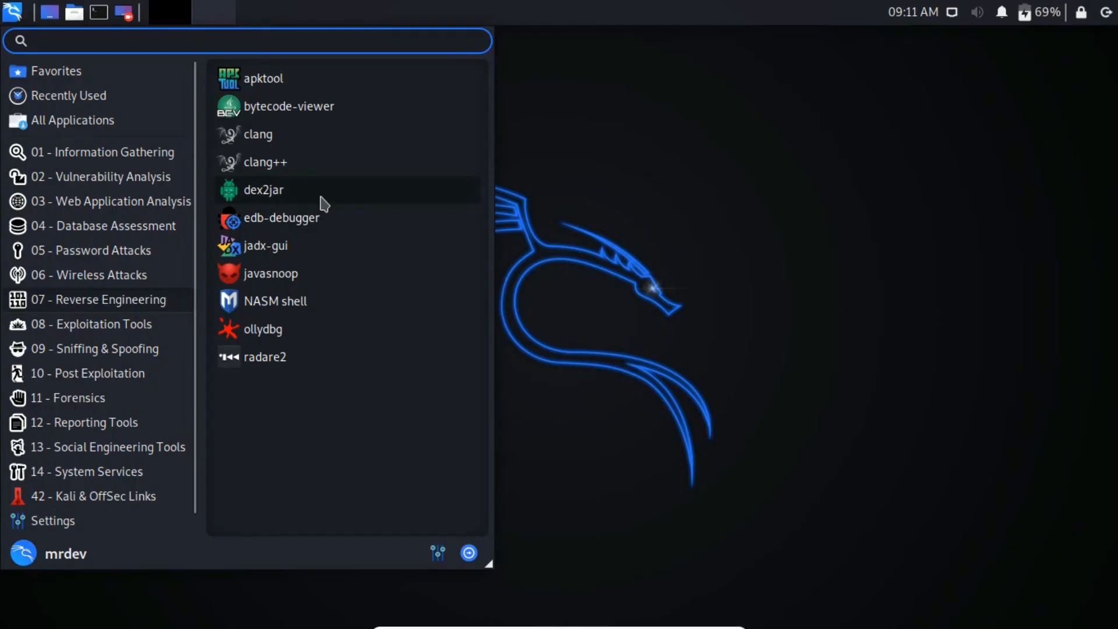
pyautogui.click(263, 191)
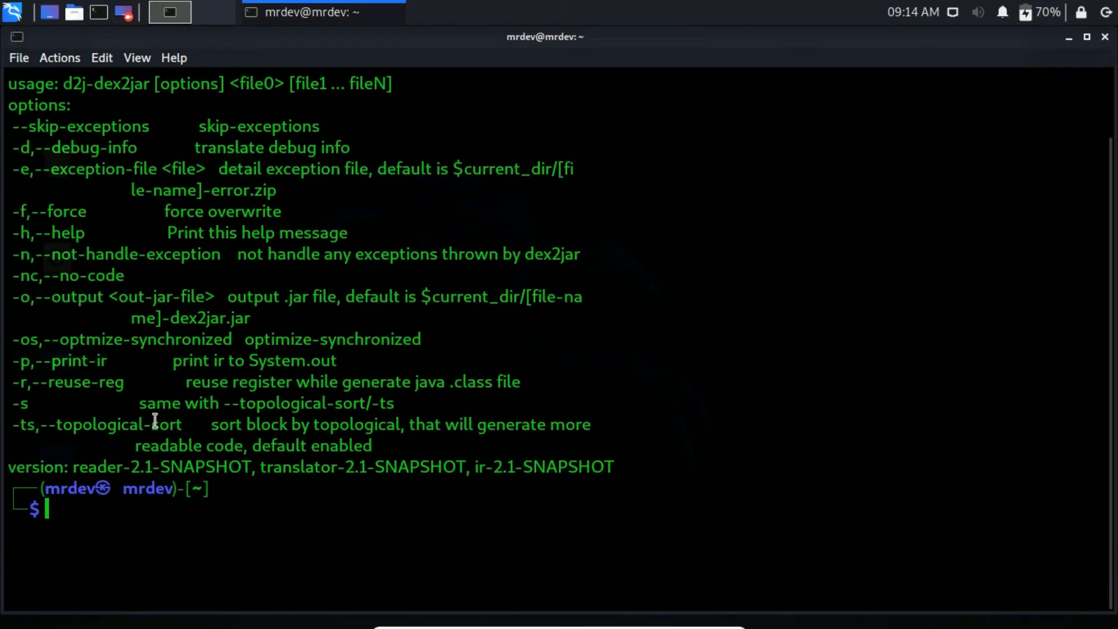
pyautogui.write('clear')
pyautogui.write('cd Desktop')
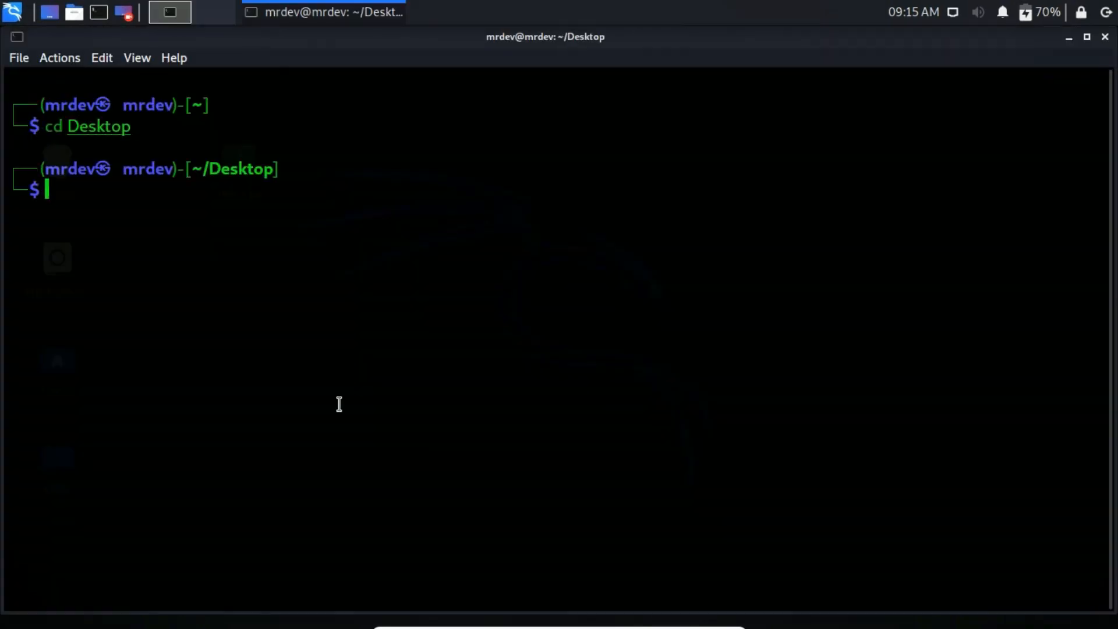
# - Run d2j-dex2jar test.apk to produce test-dex2jar.jar on the Desktop
pyautogui.write('d2j-dex2jar')
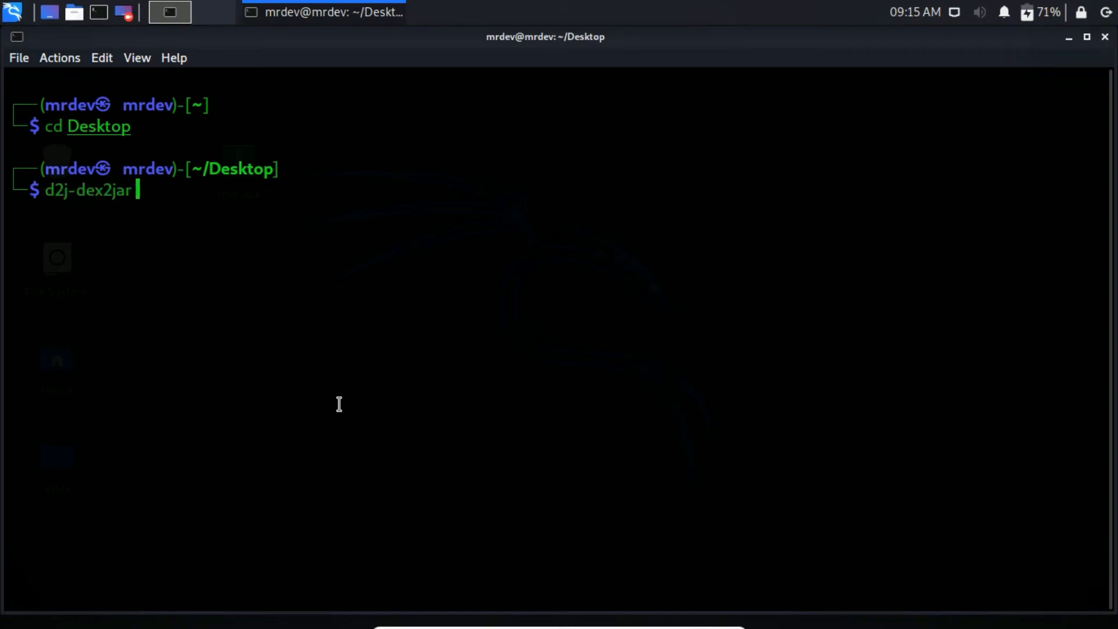
pyautogui.write('test.apk')
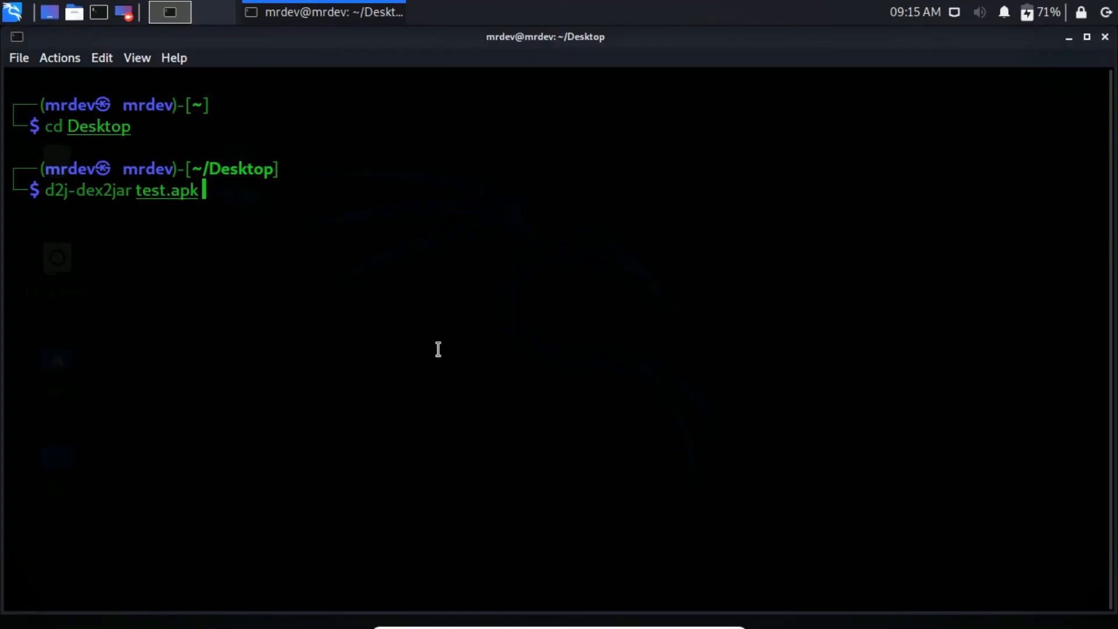
pyautogui.press('Return')
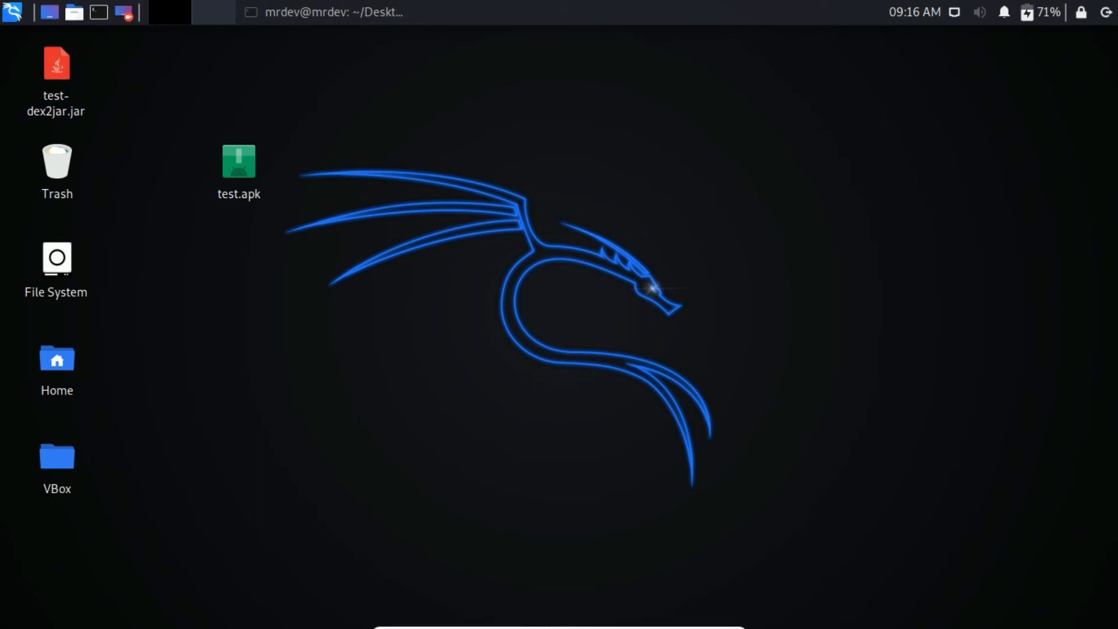
pyautogui.moveTo(277, 256)
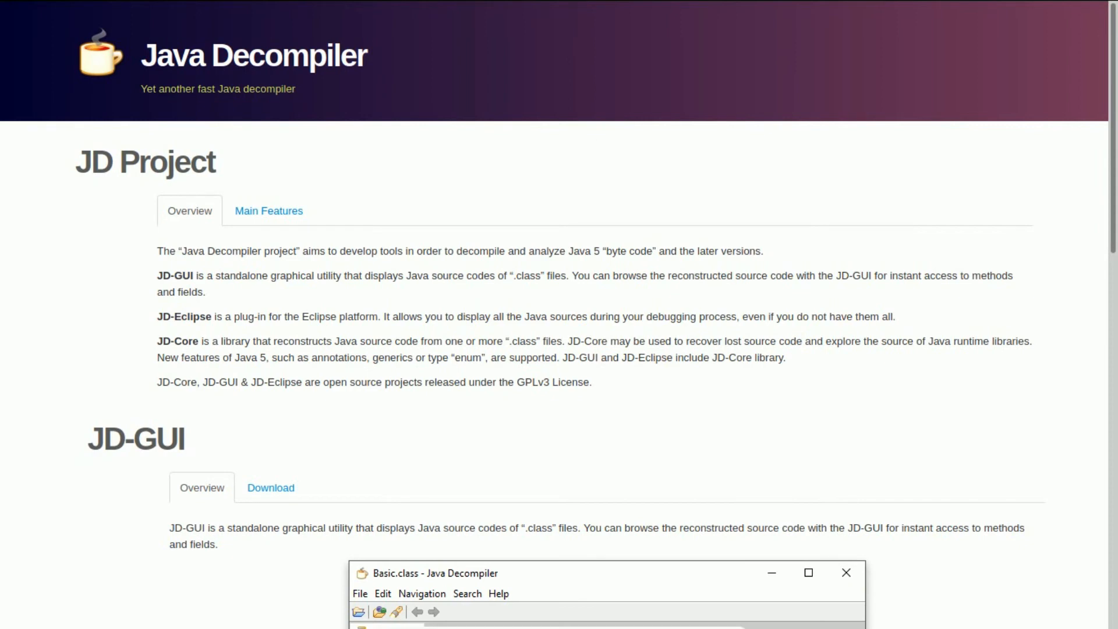
# - Download jd-gui-1.6.6.deb from the JD-GUI Download section and show it in its Downloads folder
pyautogui.scroll(-3)
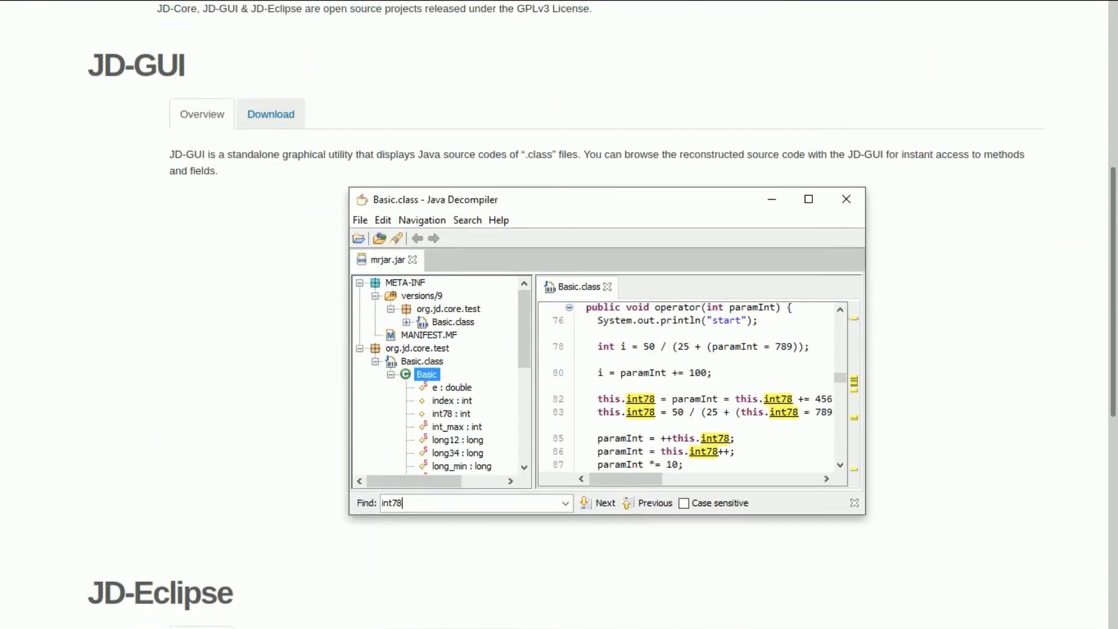
pyautogui.click(271, 115)
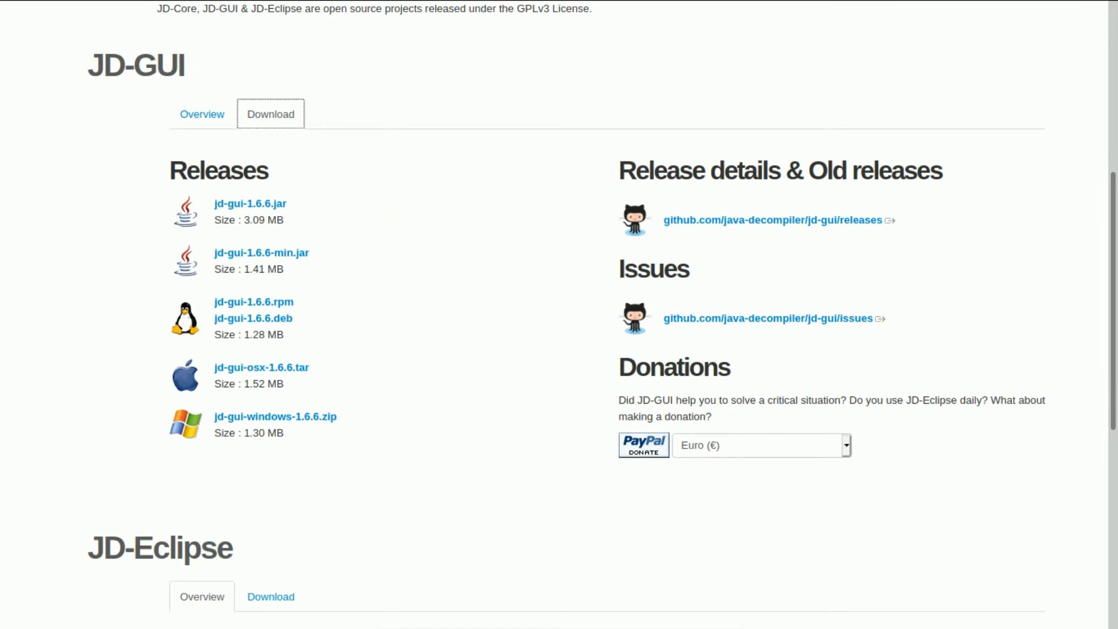
pyautogui.moveTo(276, 331)
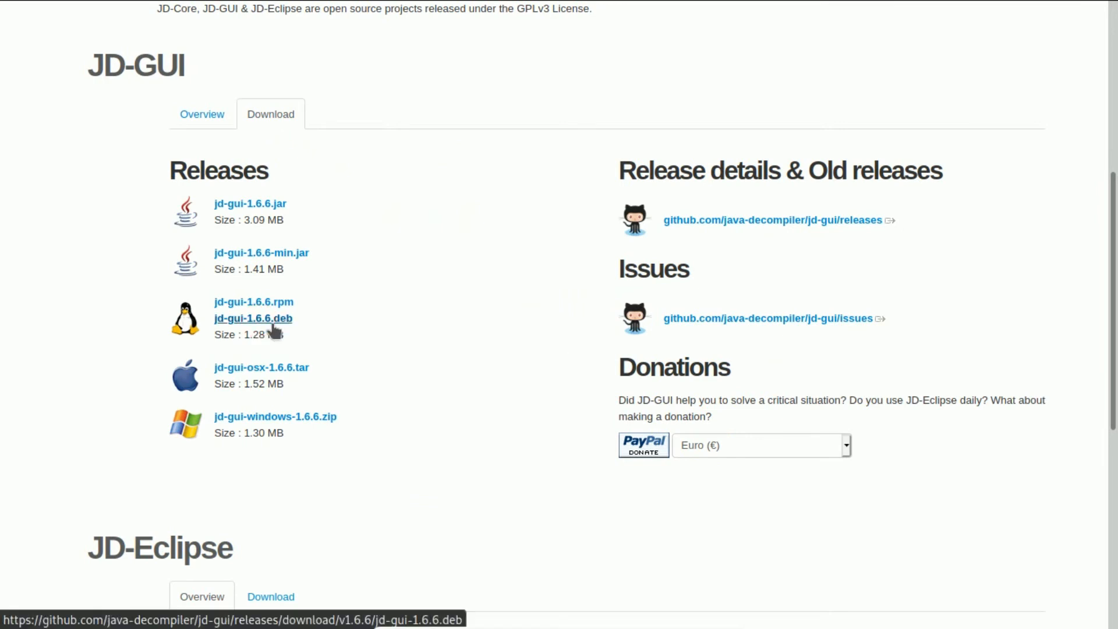
pyautogui.click(251, 318)
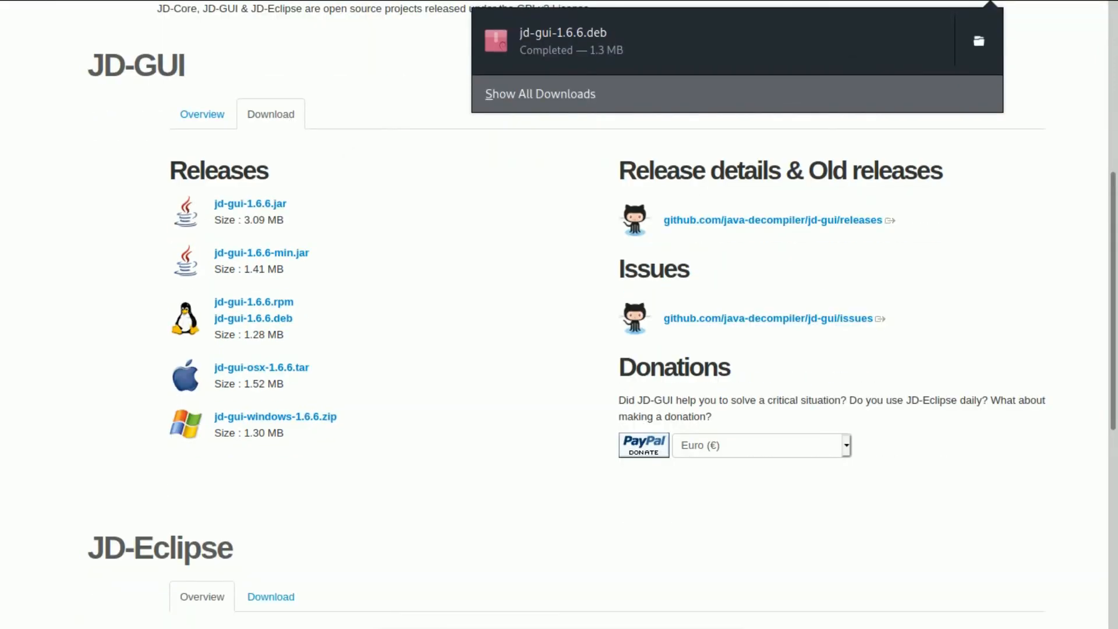
pyautogui.click(979, 40)
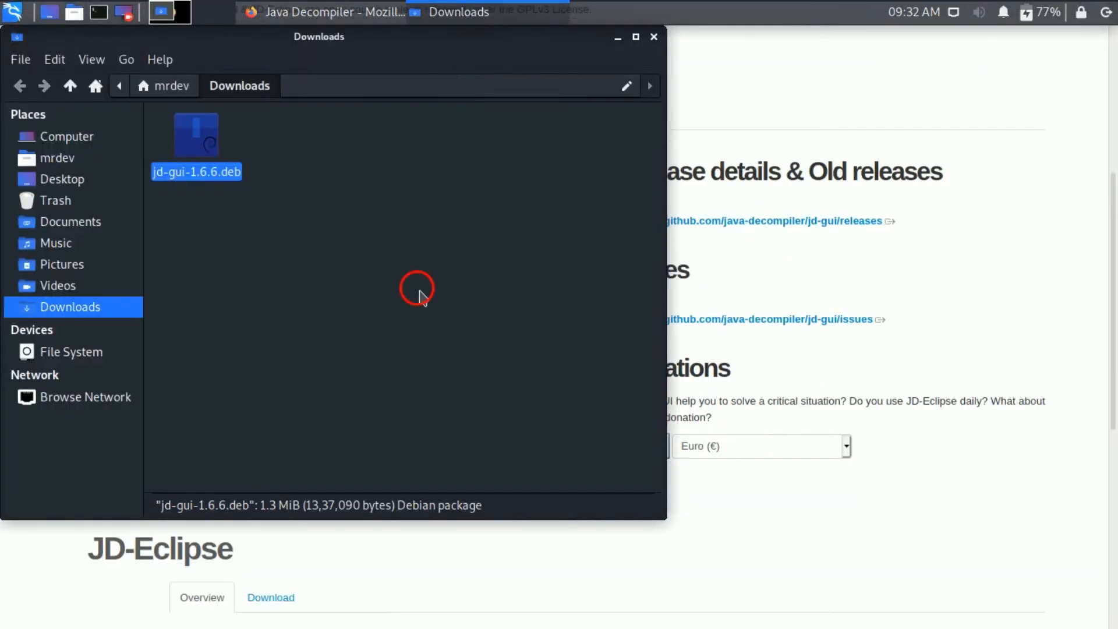
# - Install jd-gui-1.6.6.deb with sudo dpkg -i from a terminal in Downloads, then bring up the app launcher
pyautogui.rightClick(419, 291)
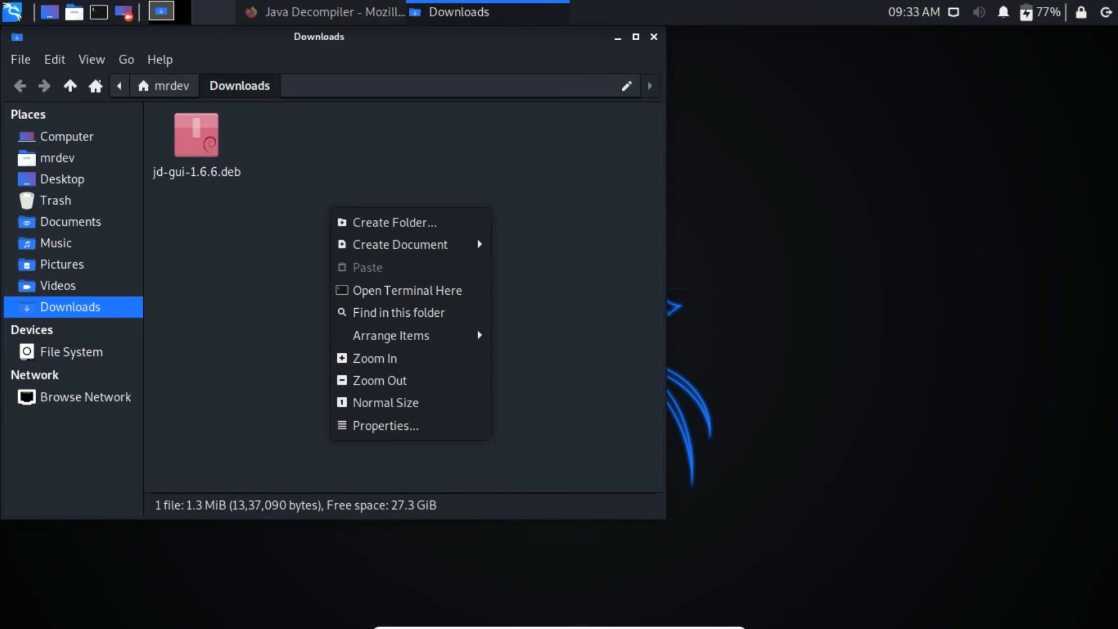
pyautogui.click(408, 290)
pyautogui.write('chmod +x jd-gui-1.6.6.deb')
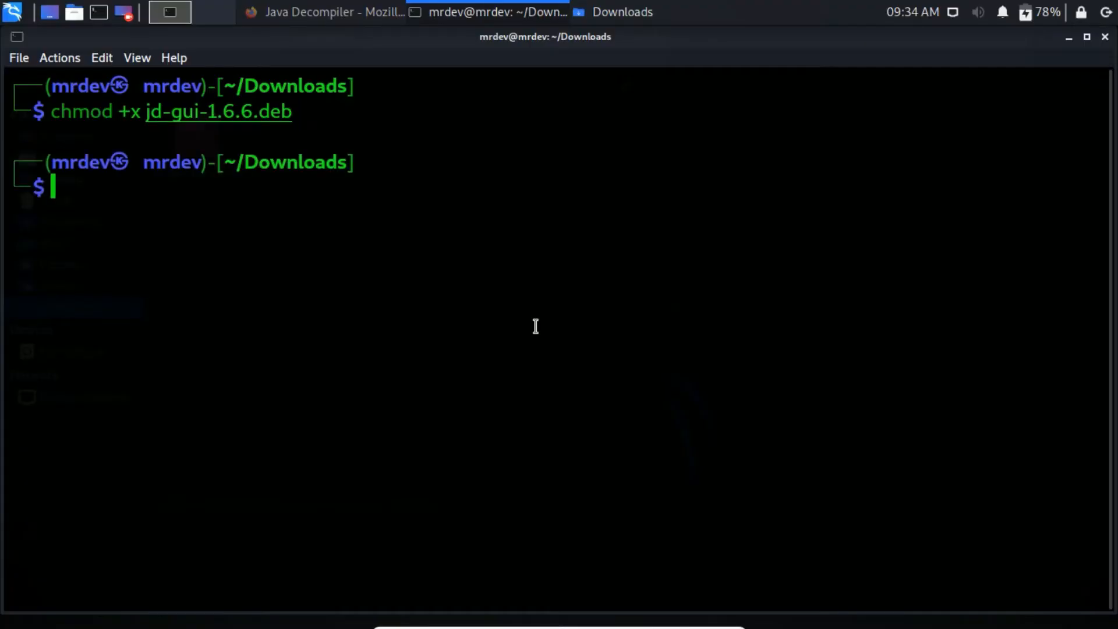
pyautogui.write('sudo dpkg -i')
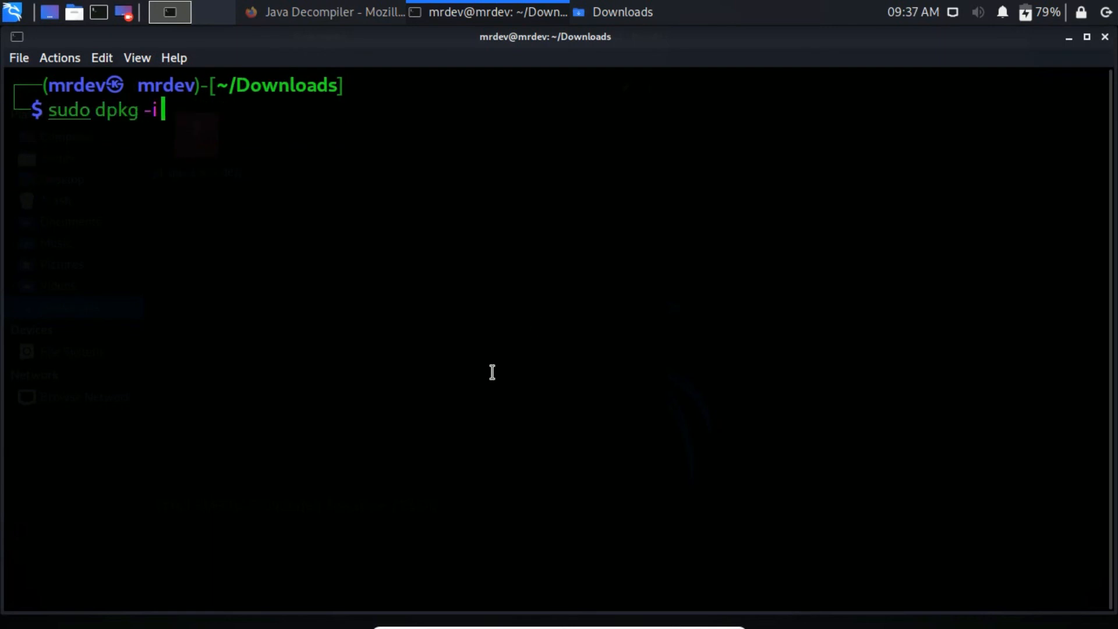
pyautogui.write('jd-gui-1.6.6.deb')
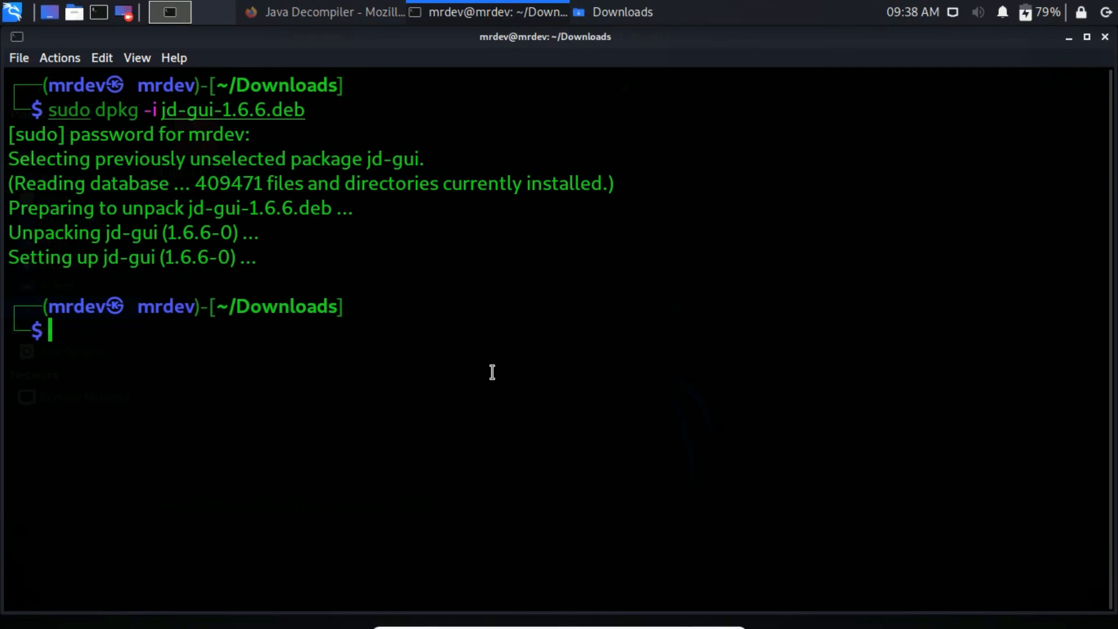
pyautogui.click(10, 12)
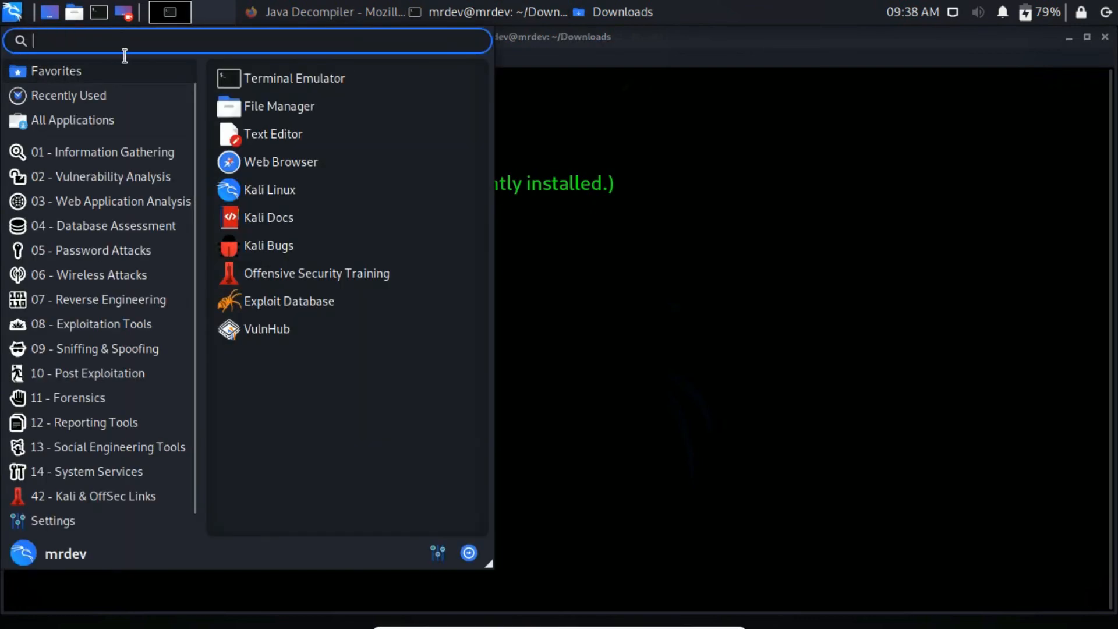
# - Launch JD-GUI, load test-dex2jar.jar and expand its android.support package
pyautogui.write('jd')
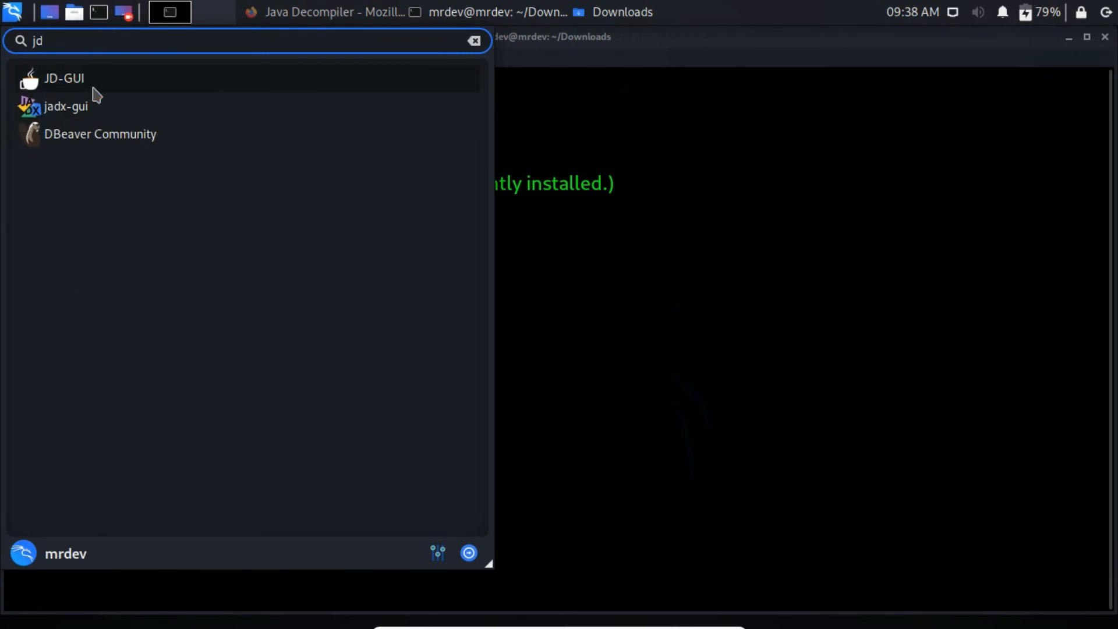
pyautogui.click(63, 77)
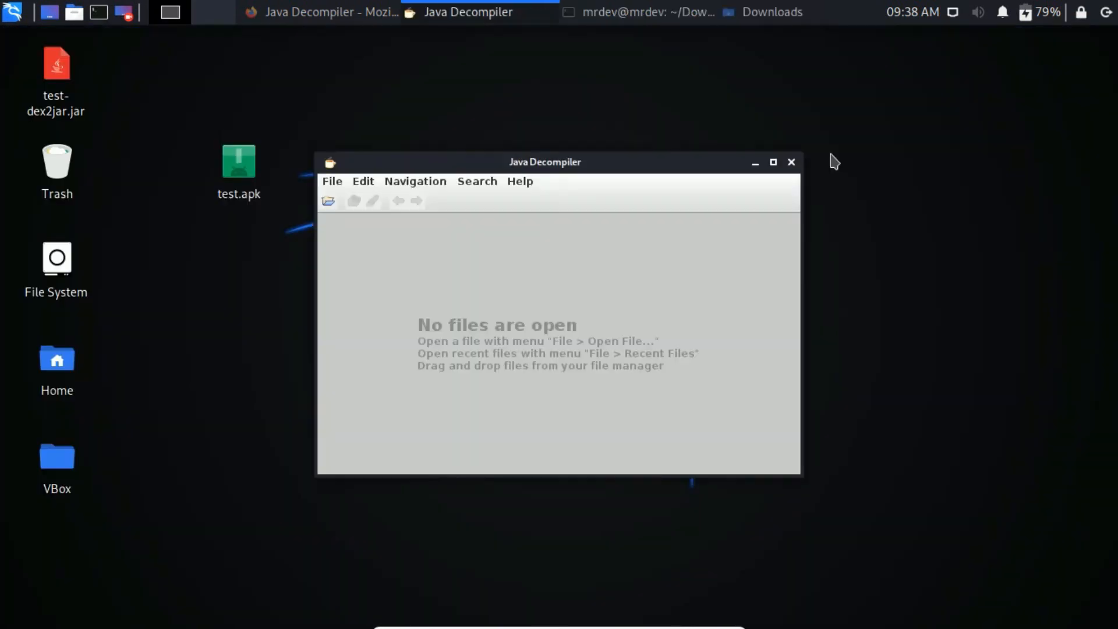
pyautogui.click(329, 200)
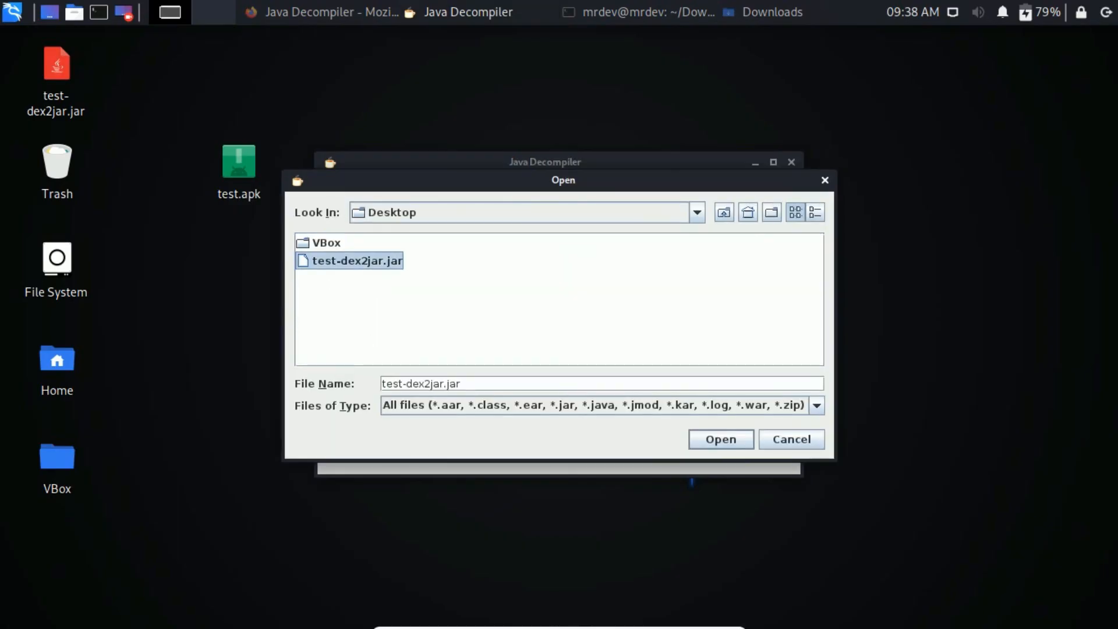
pyautogui.click(719, 439)
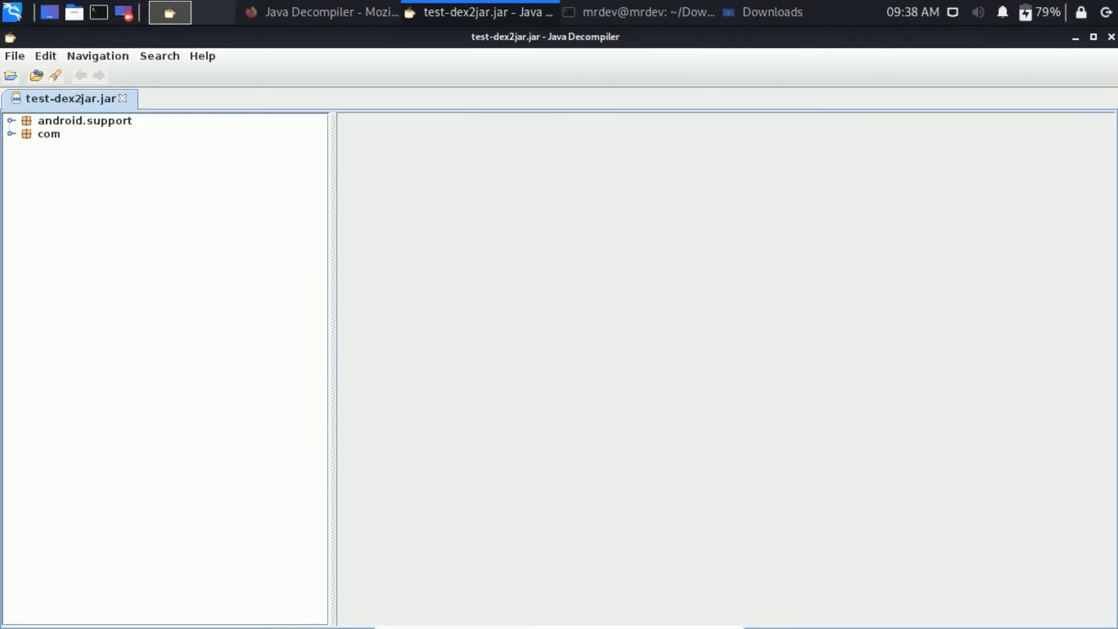
pyautogui.click(83, 120)
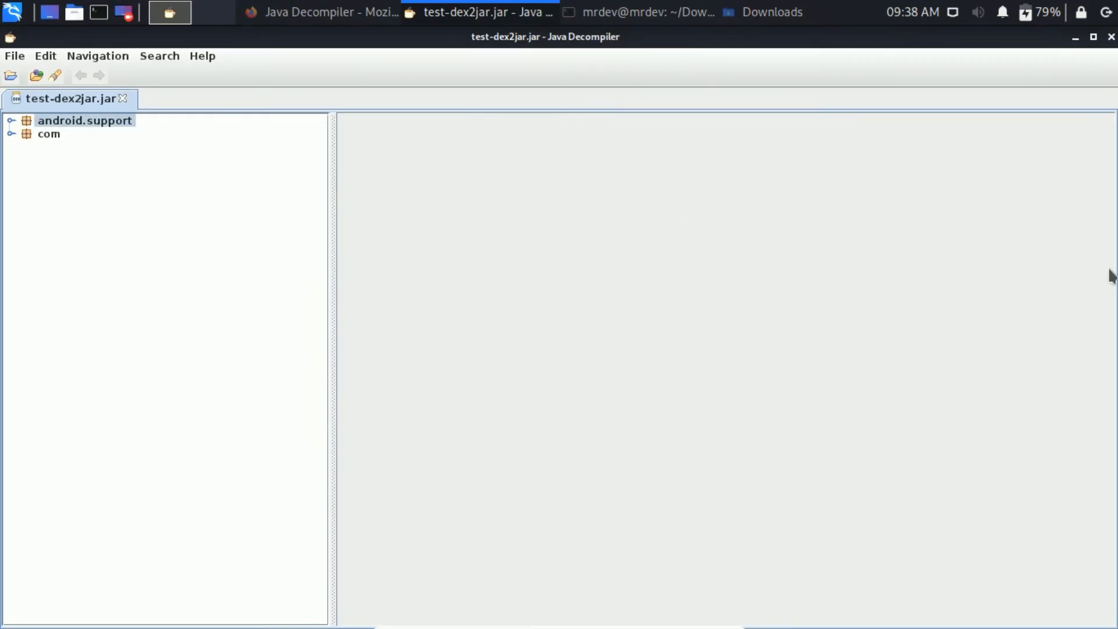